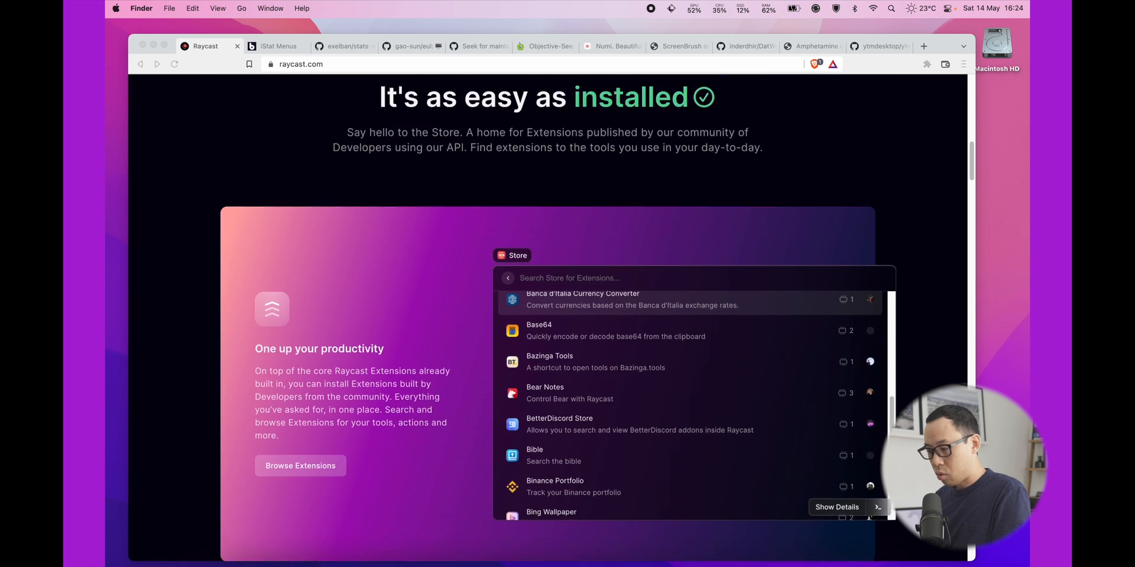
# Scroll through the Store and extensions sections of raycast.com in Brave
pyautogui.scroll(-3)
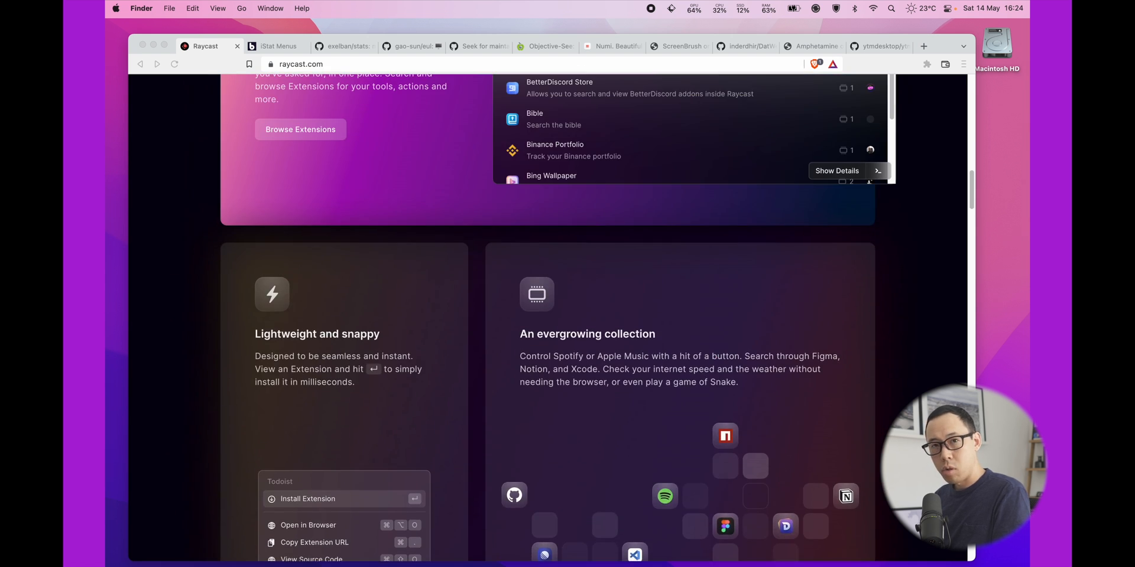
pyautogui.scroll(3)
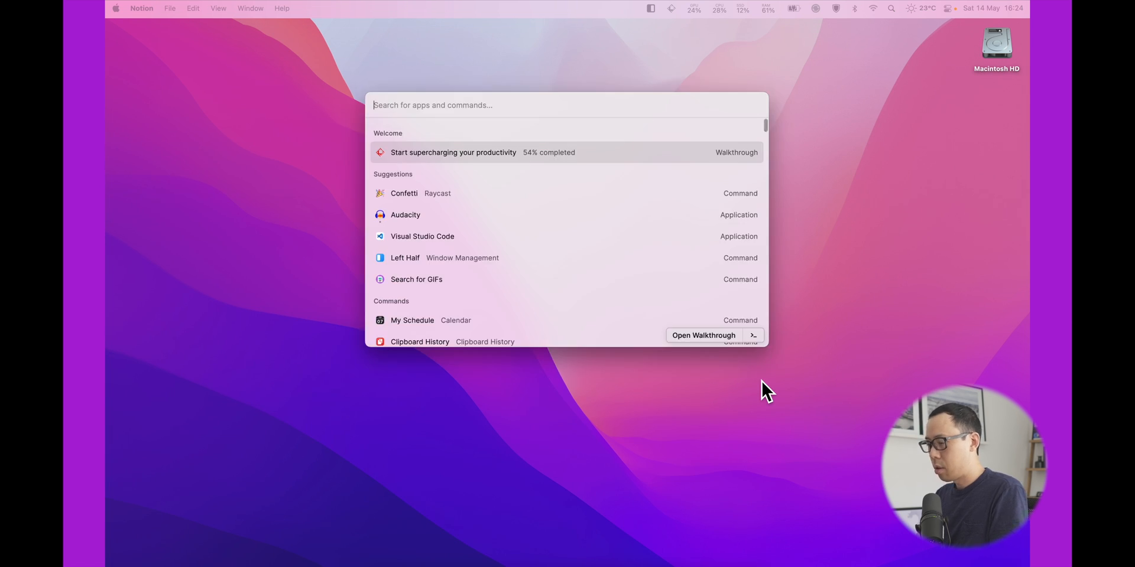
# Launch Visual Studio Code ('vs') and Firefox from Raycast, then reopen the launcher
pyautogui.write('vs')
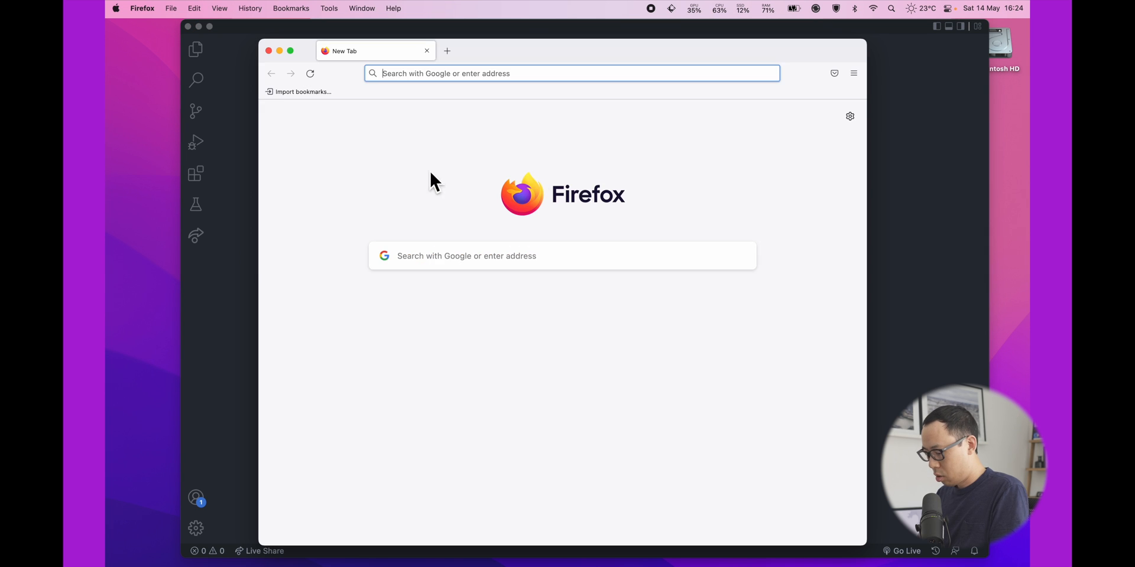
pyautogui.write('r')
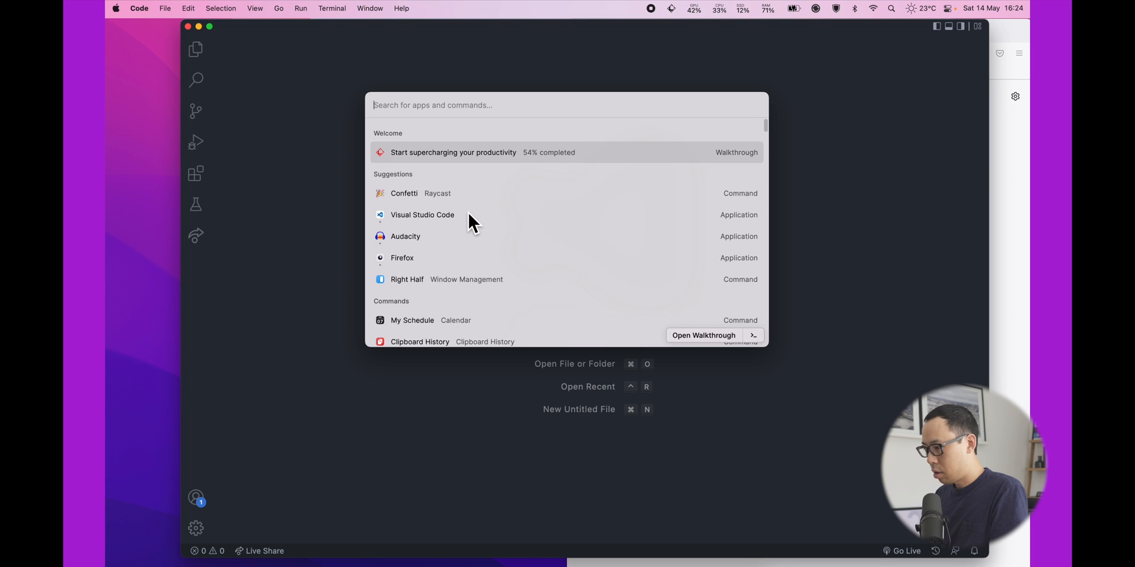
pyautogui.click(402, 258)
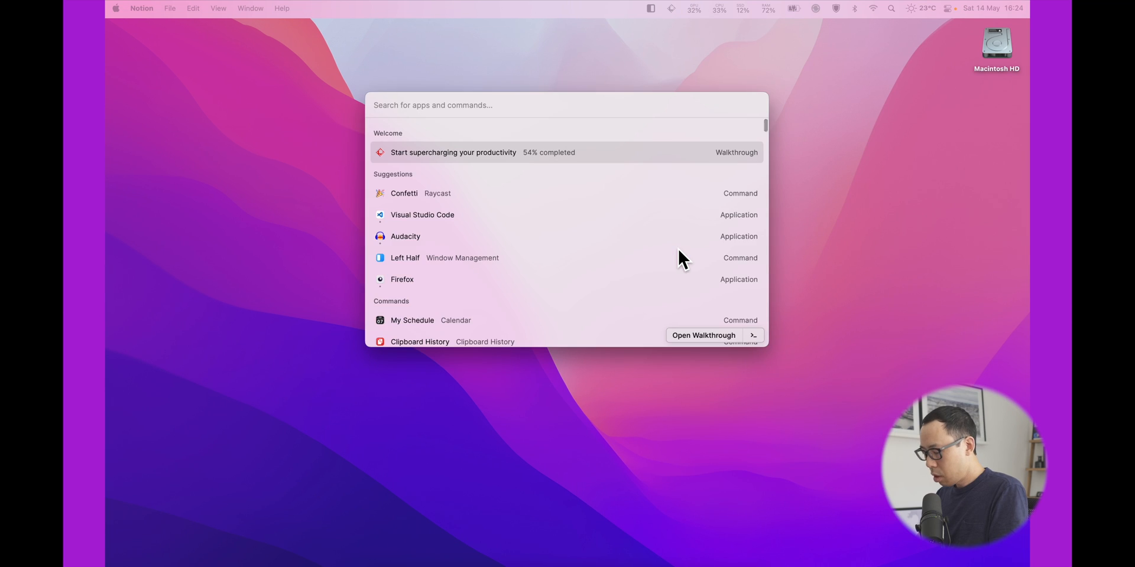
# Convert 10cm to inches and 2 GB to MB in Raycast
pyautogui.write('10cm in inch')
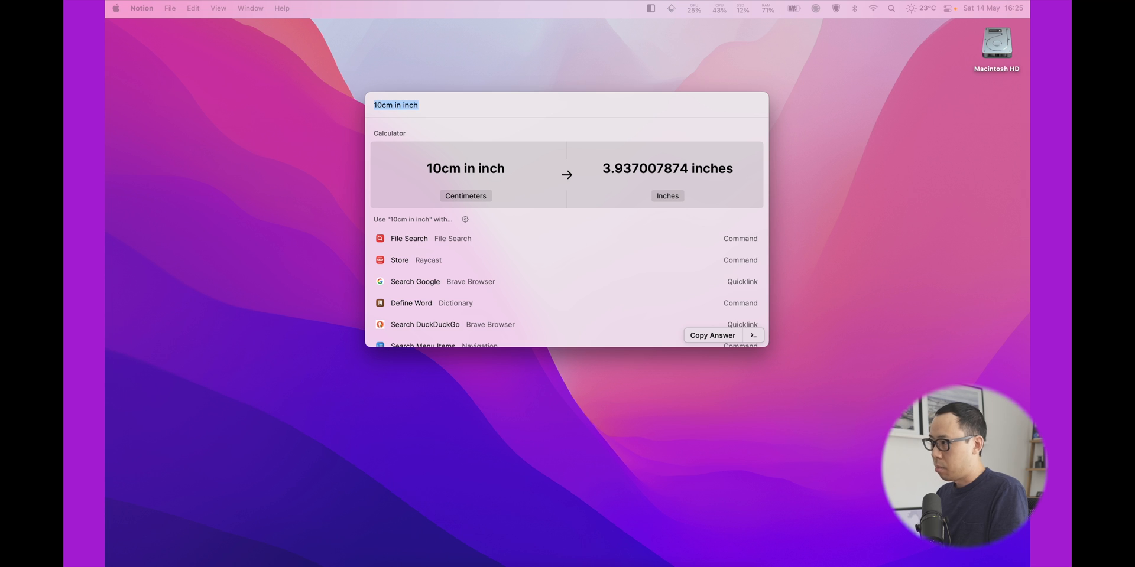
pyautogui.write('2')
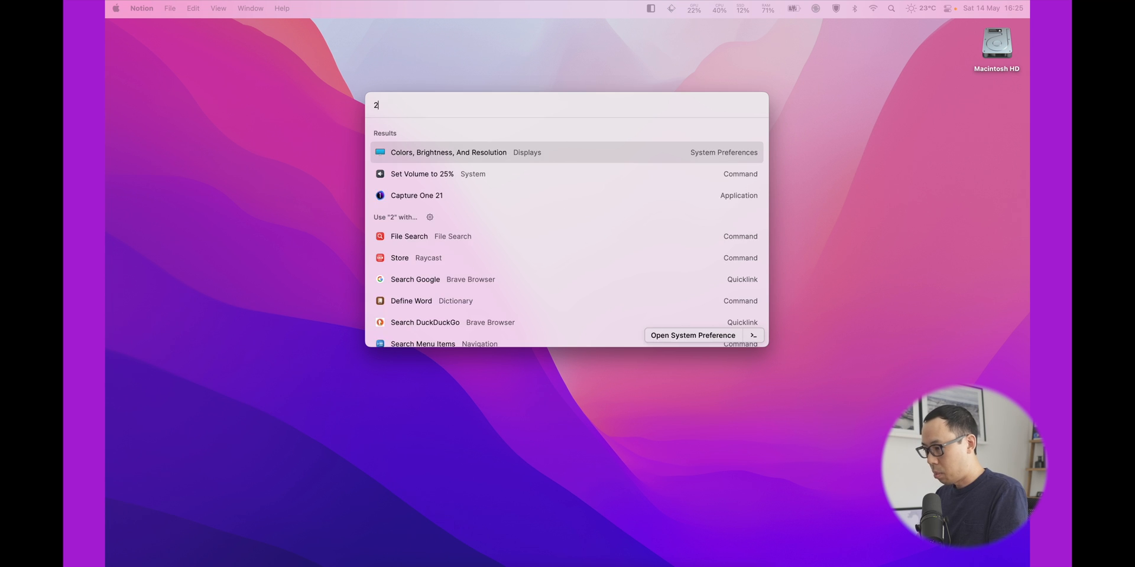
pyautogui.write('GB in MB')
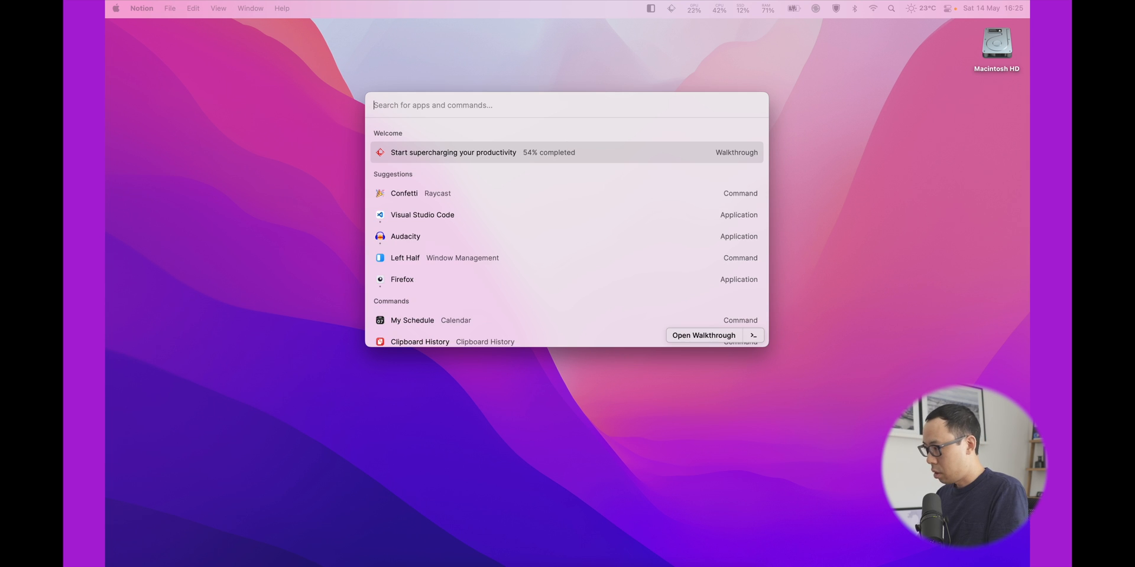
# Convert 16:25 BST to PST and try date queries such as 'now'
pyautogui.write('16:')
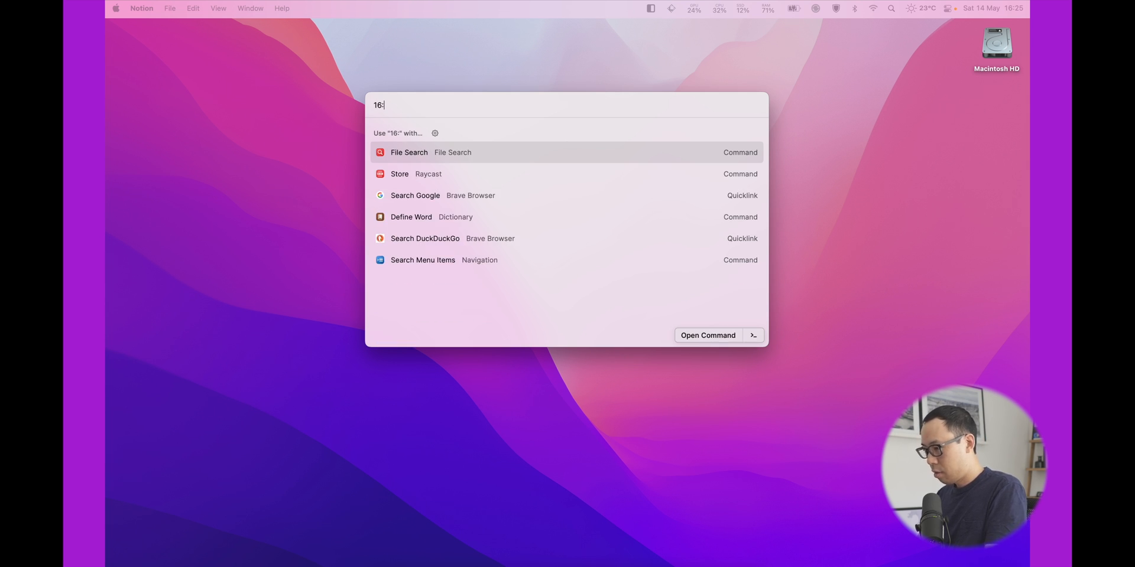
pyautogui.write('25')
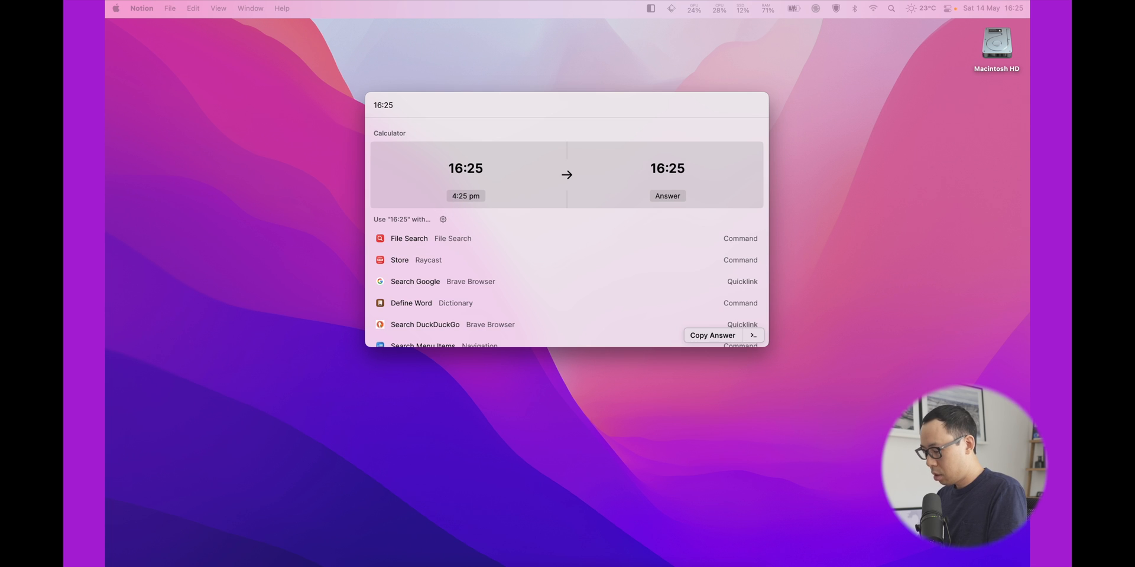
pyautogui.write('BST i')
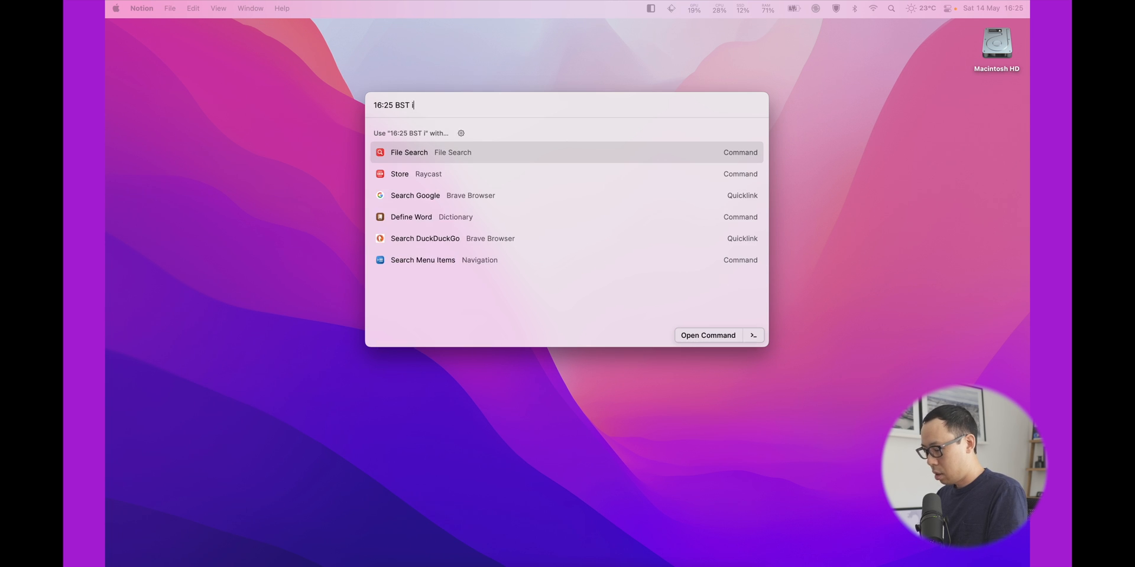
pyautogui.write('n PST')
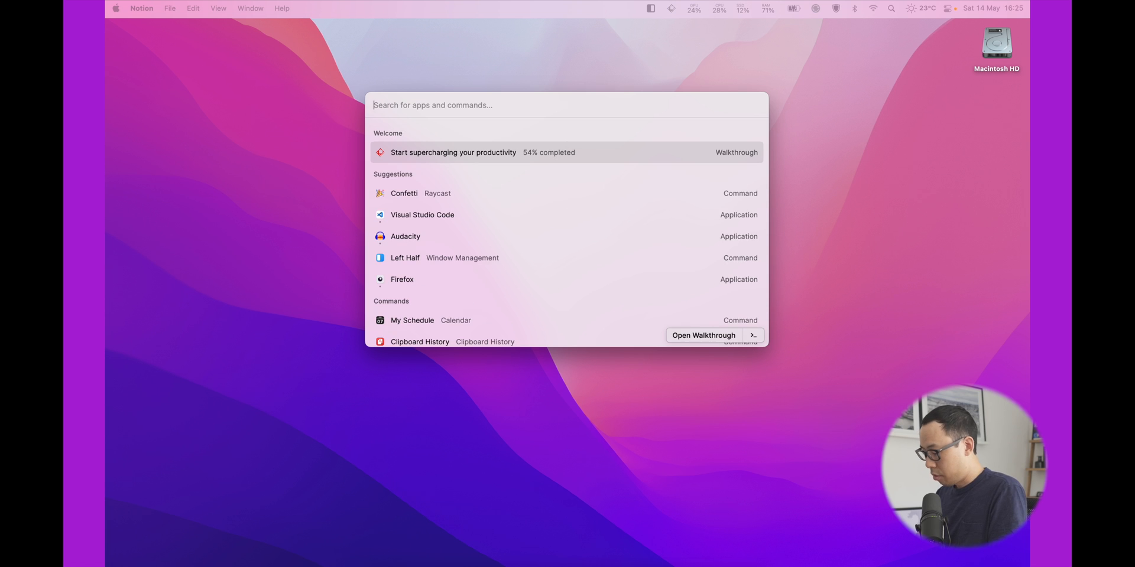
pyautogui.write('4')
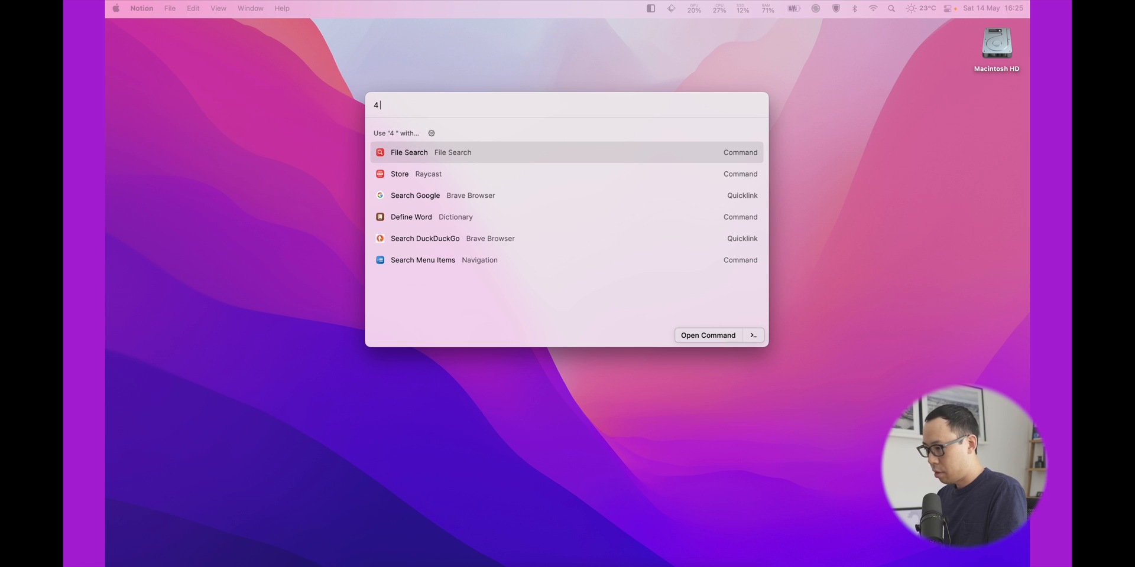
pyautogui.write('days from weeks')
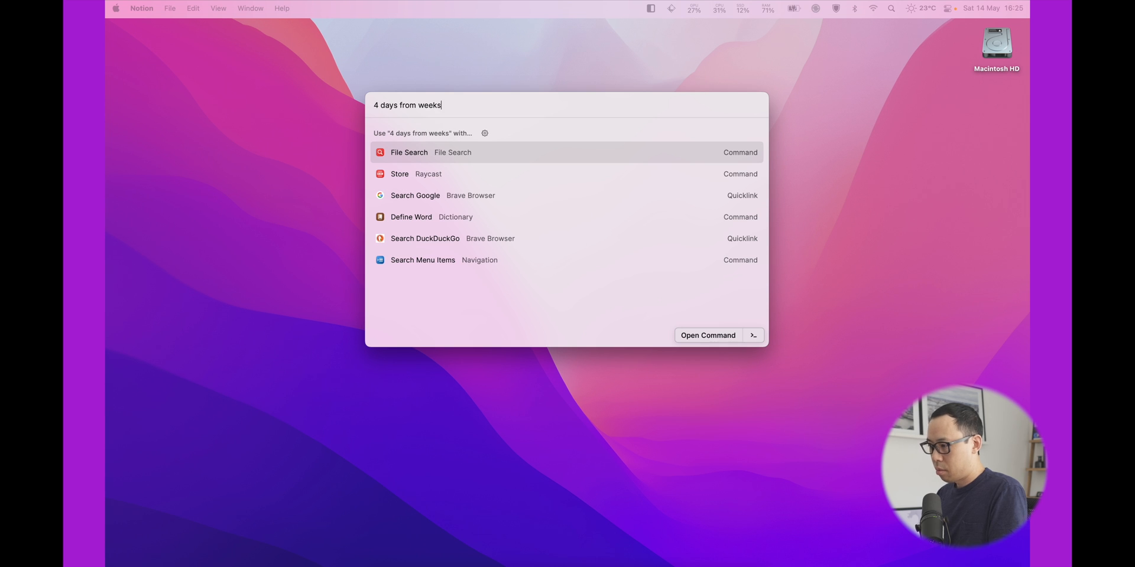
pyautogui.press('backspace')
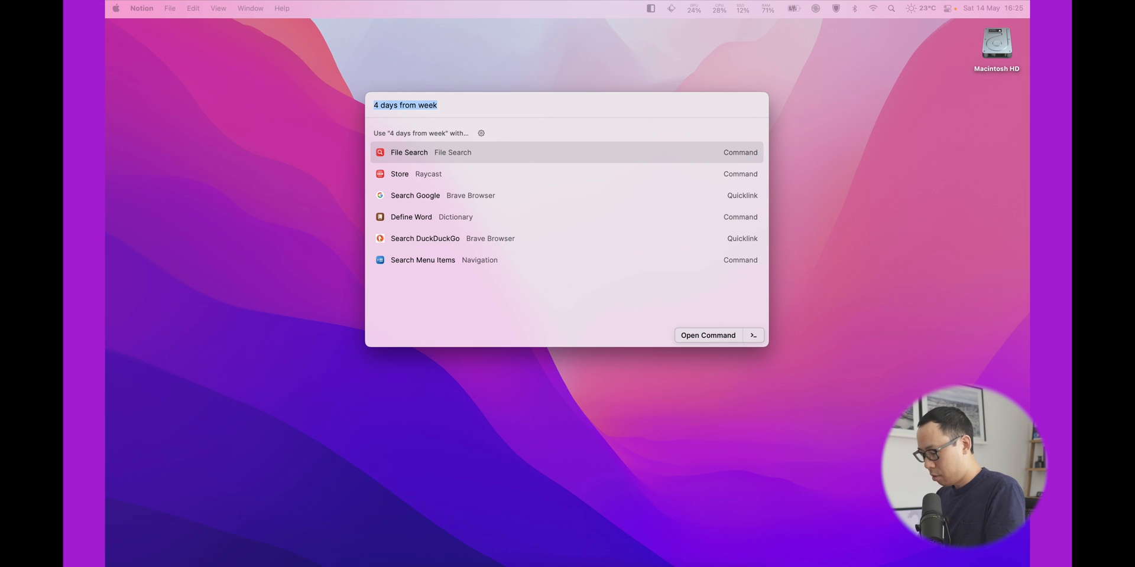
pyautogui.write('now')
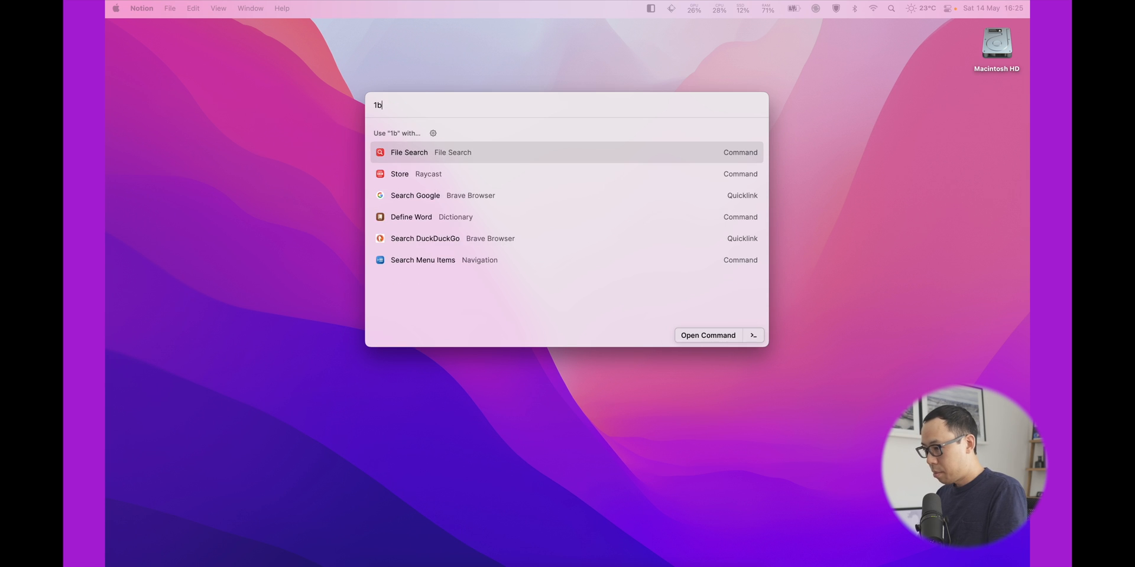
# Convert 1 BTC to British pounds and 10 GBP to US dollars
pyautogui.write('tc')
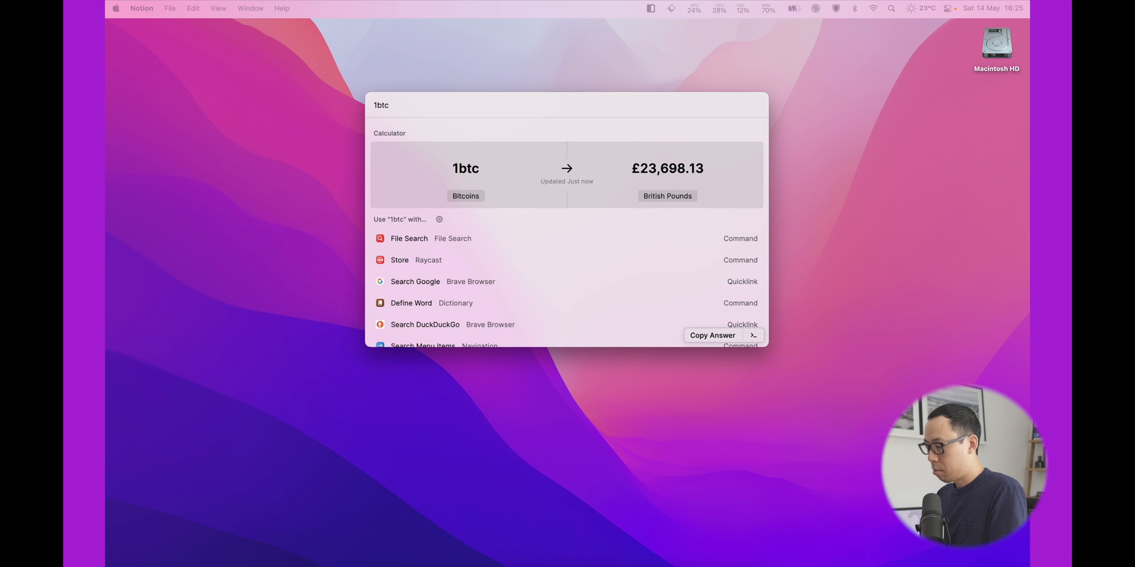
pyautogui.write('10 u')
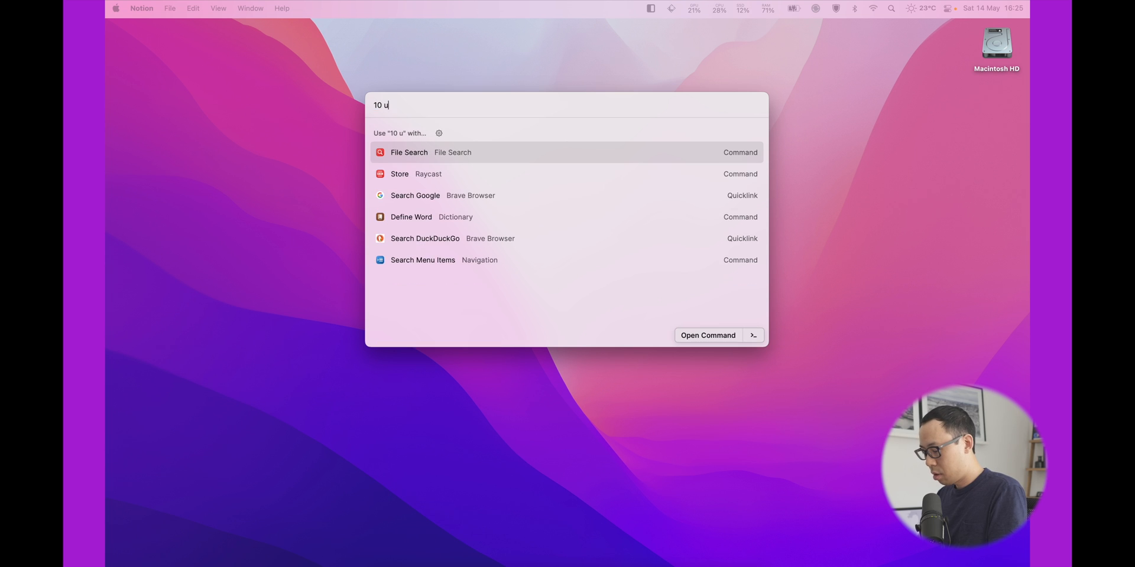
pyautogui.write('sb GBP')
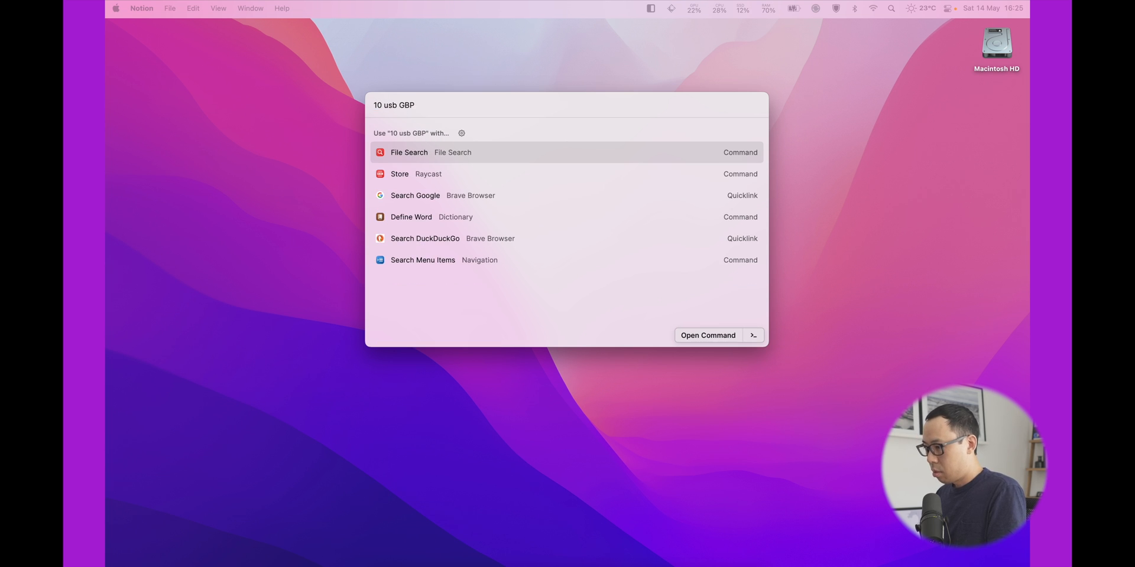
pyautogui.press('backspace')
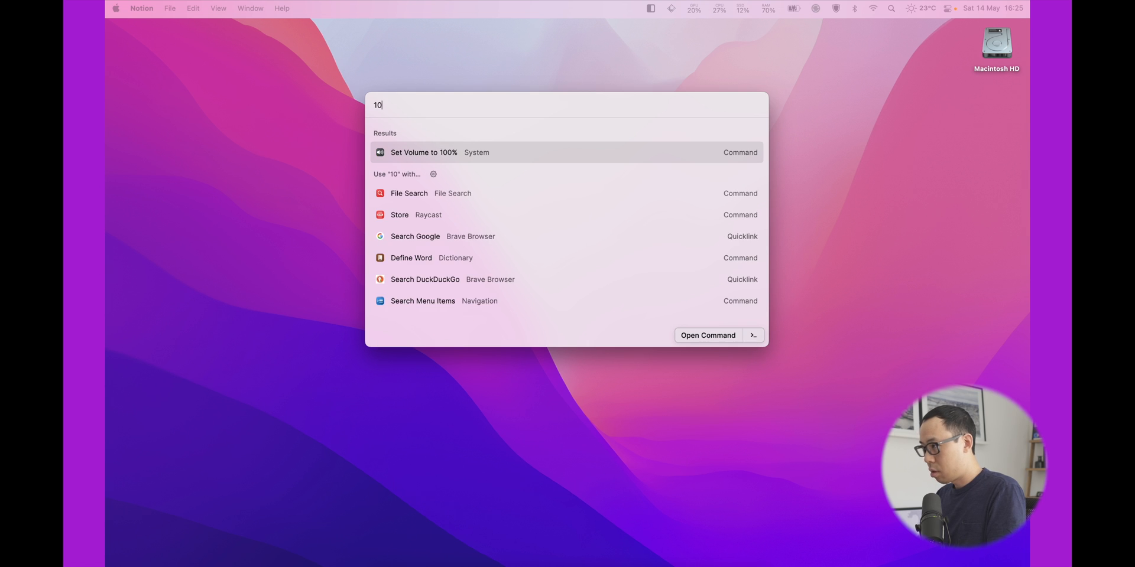
pyautogui.press('backspace')
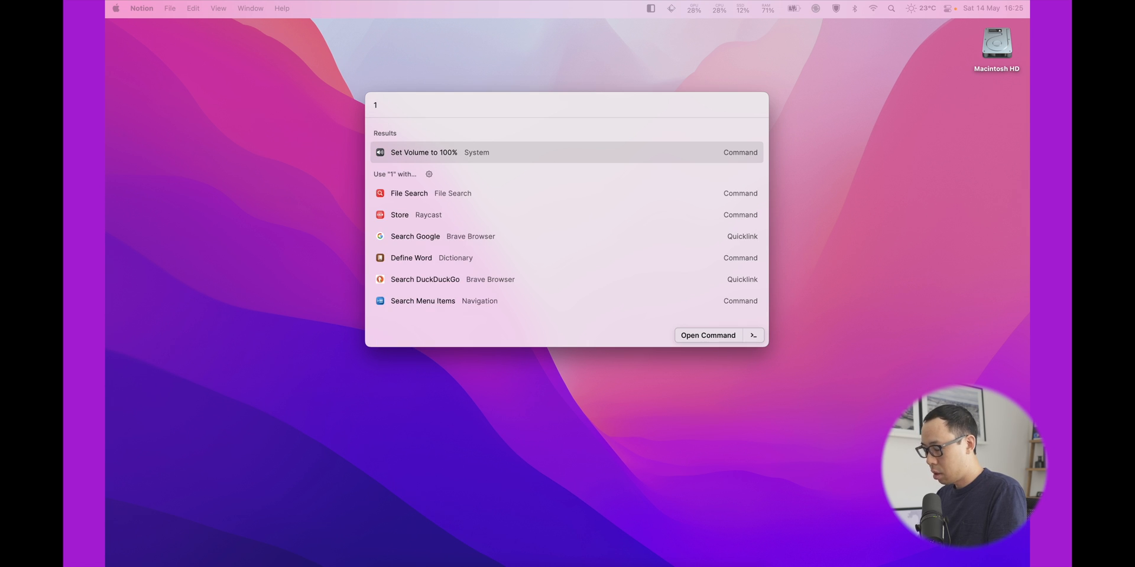
pyautogui.write('0 gbp in')
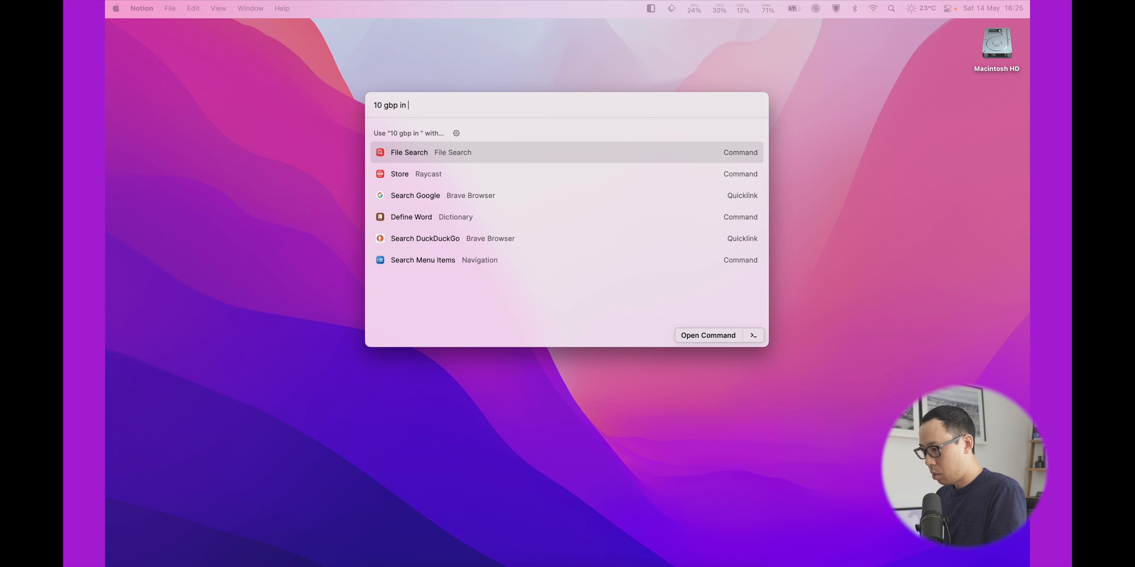
pyautogui.write('usd')
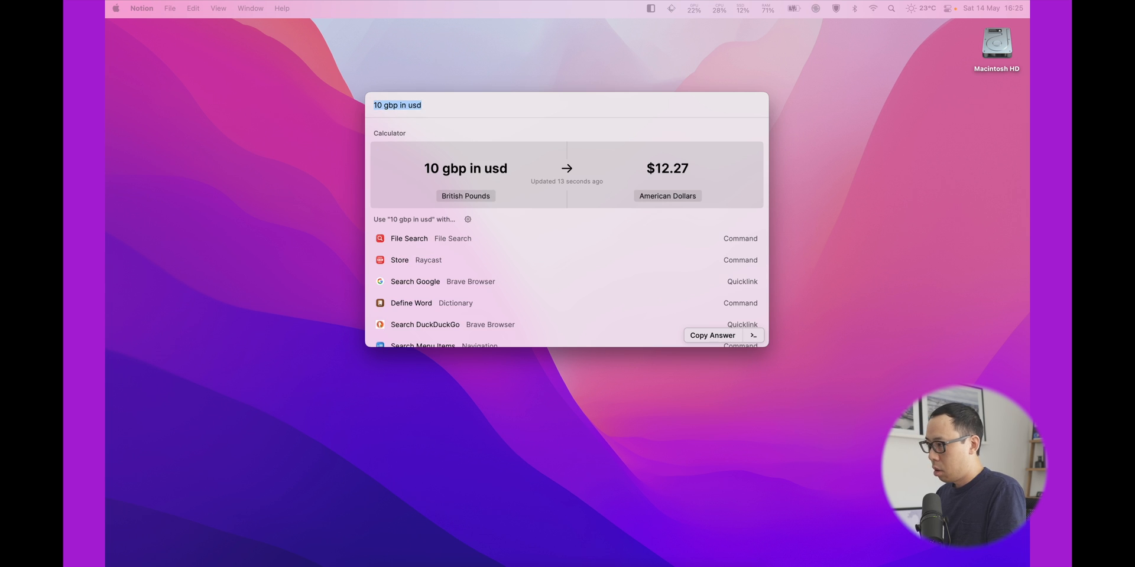
pyautogui.write('gi')
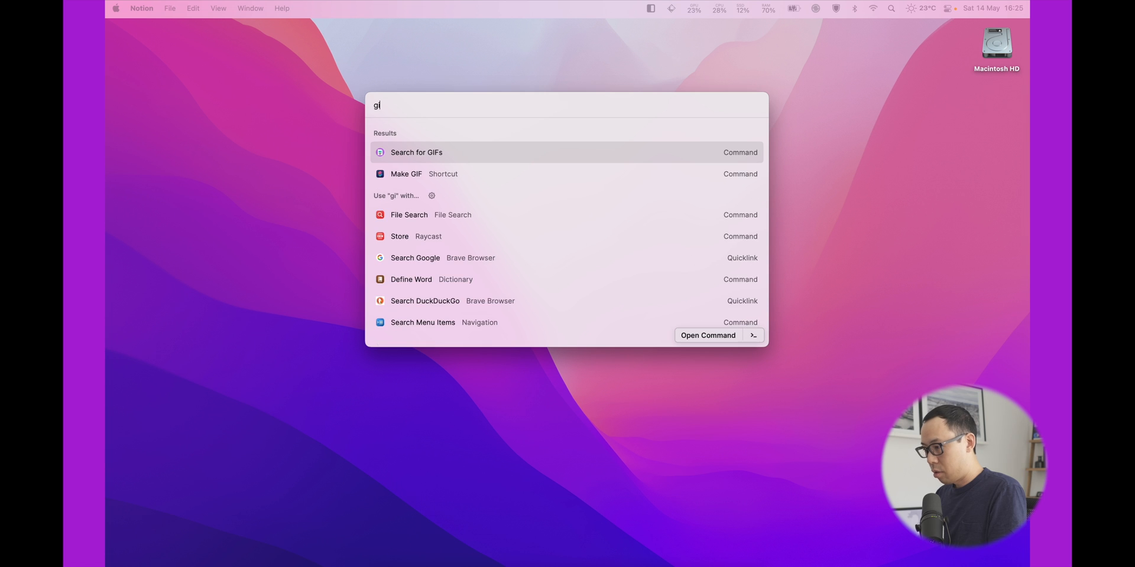
# Search Raycast GIFs for 'james fran' and 'cage', then return to root search
pyautogui.click(417, 152)
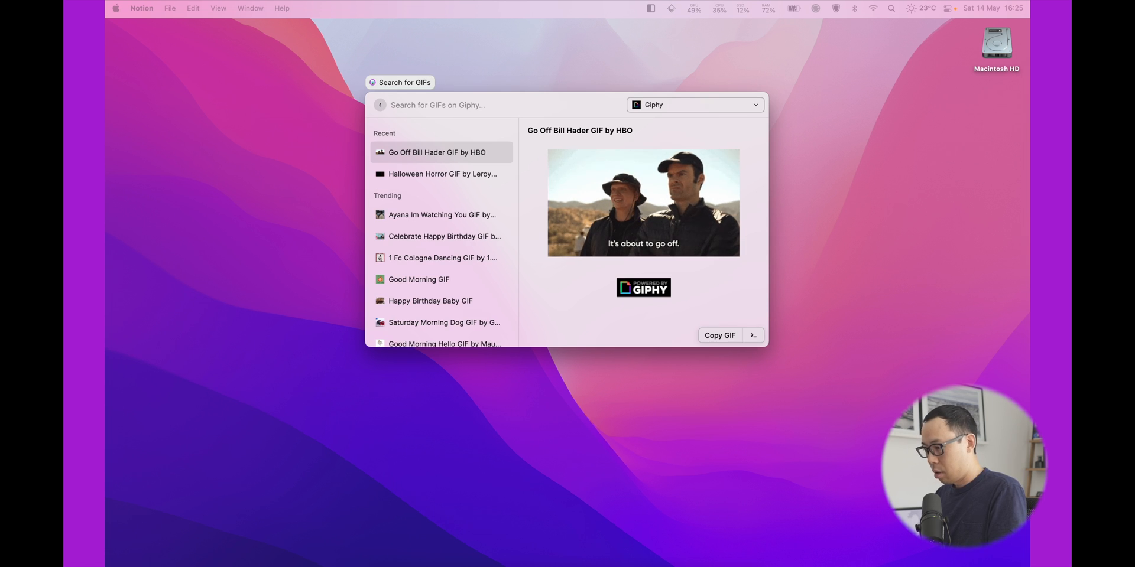
pyautogui.write('james fran')
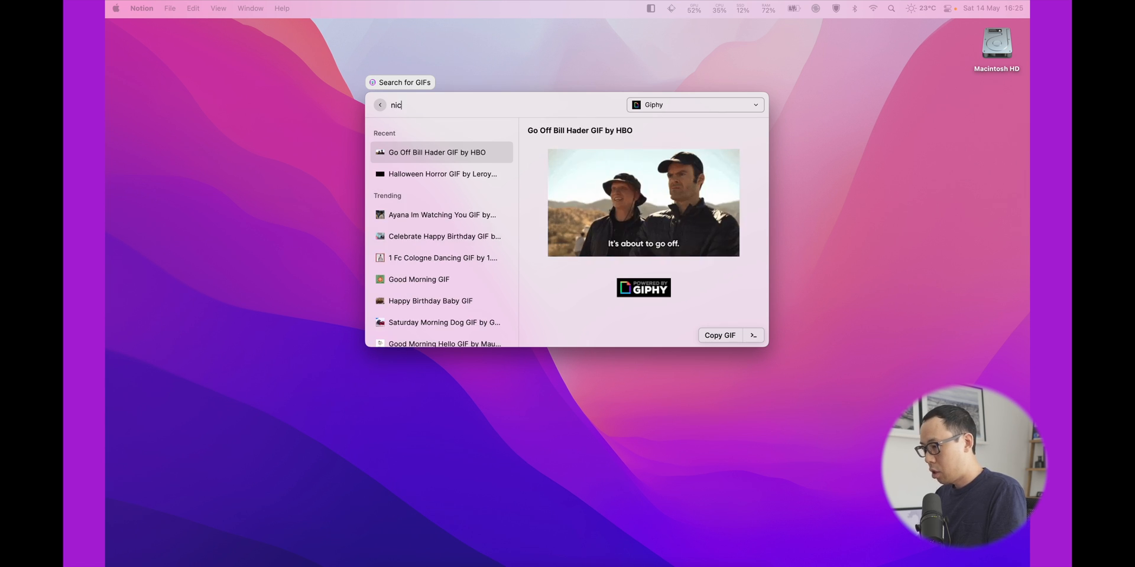
pyautogui.write('cage')
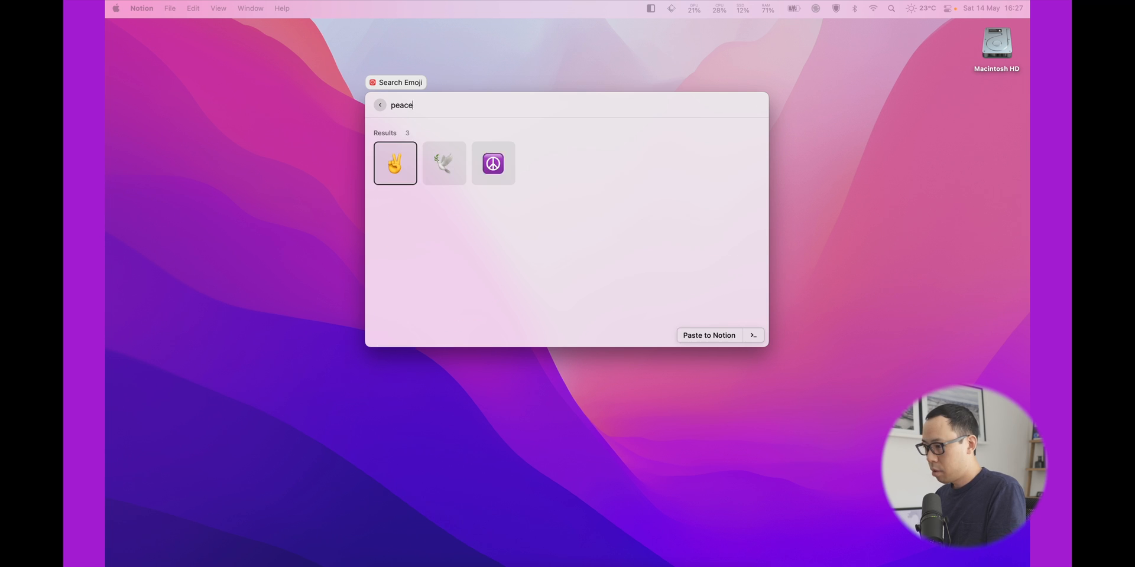
pyautogui.click(379, 106)
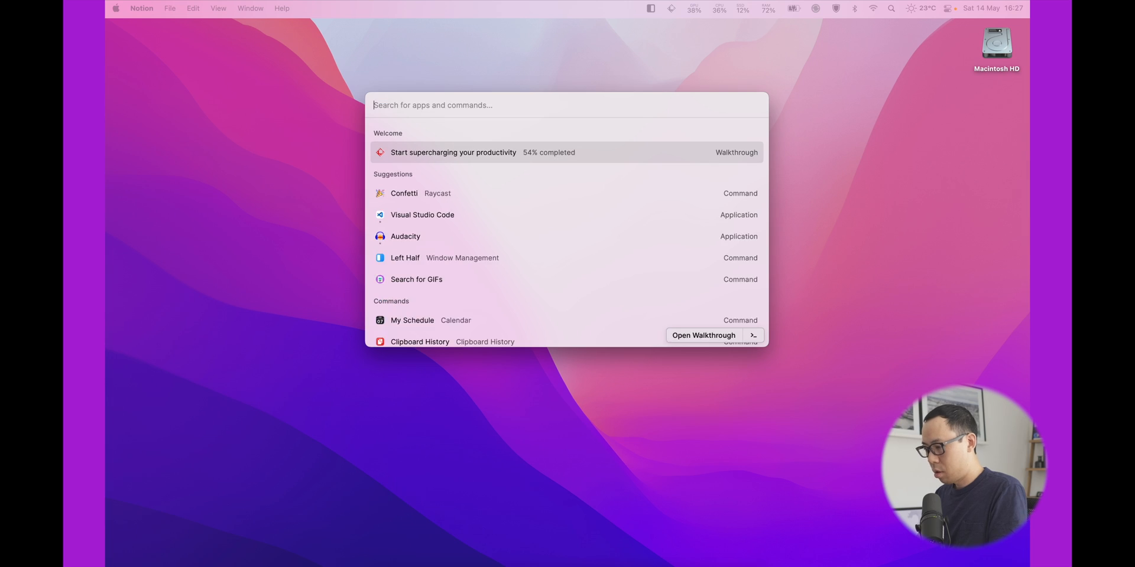
pyautogui.click(403, 194)
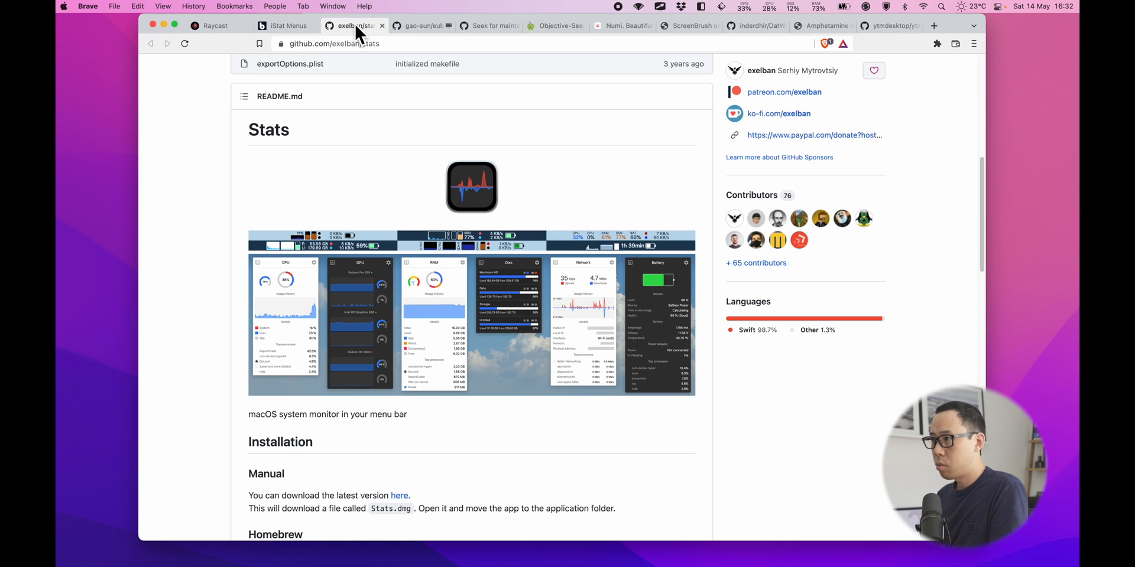
pyautogui.moveTo(706, 269)
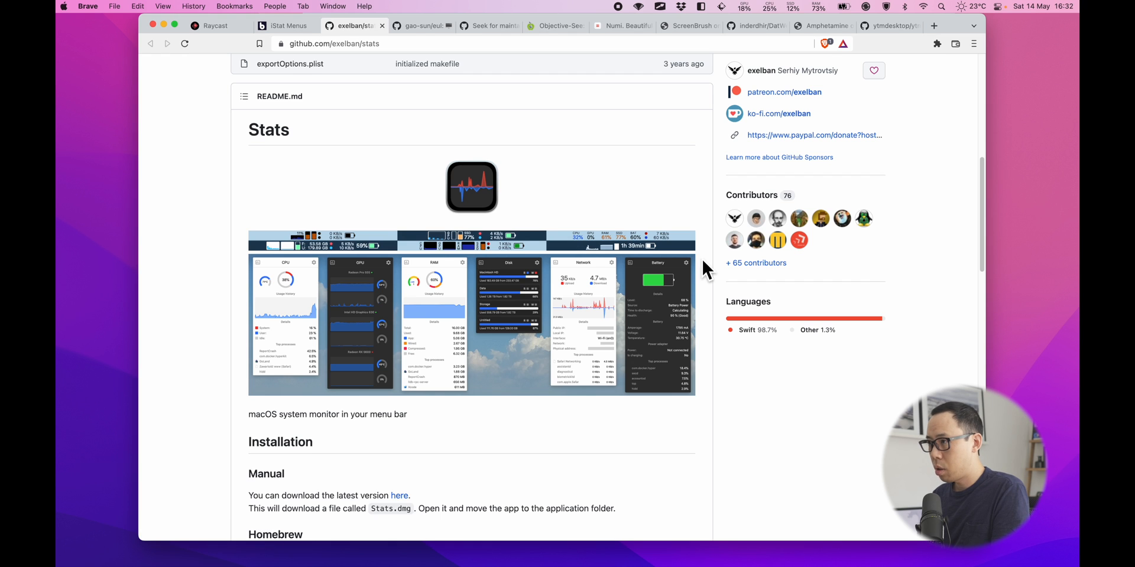
pyautogui.moveTo(615, 229)
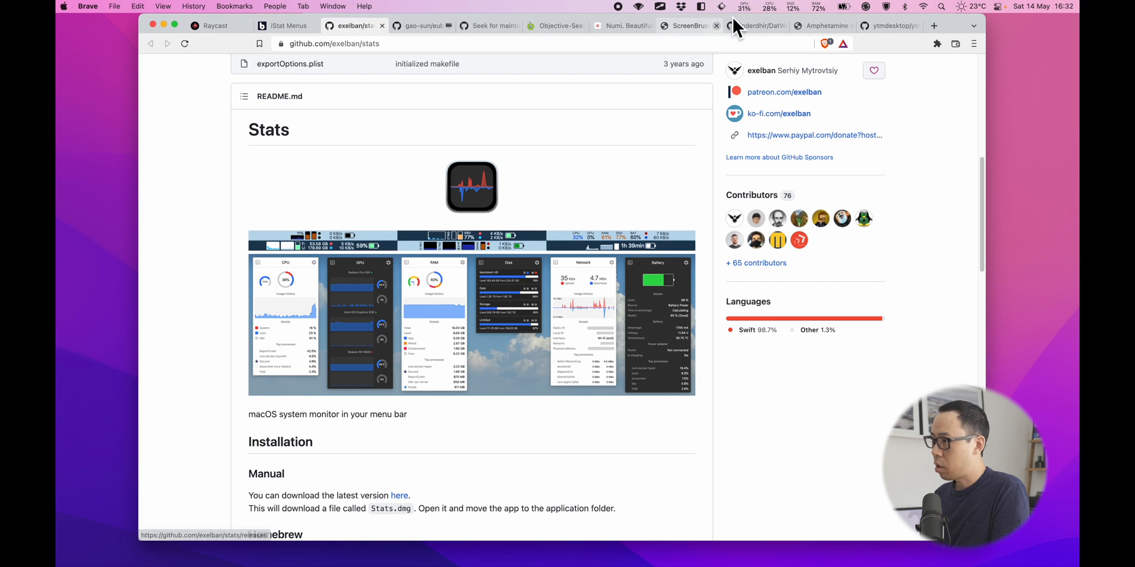
pyautogui.click(743, 8)
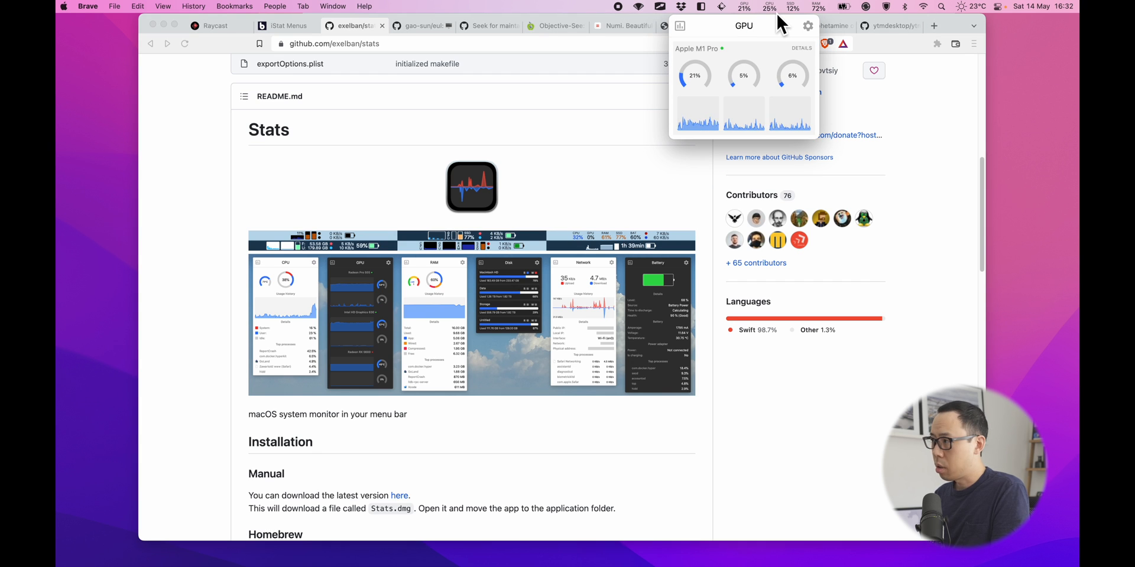
pyautogui.click(770, 7)
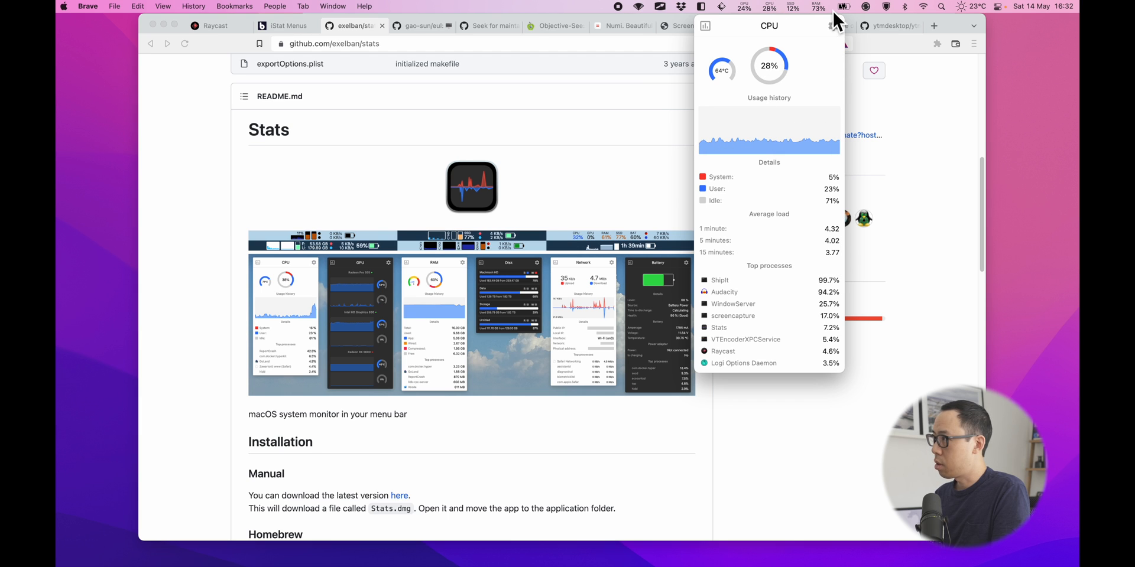
pyautogui.click(821, 7)
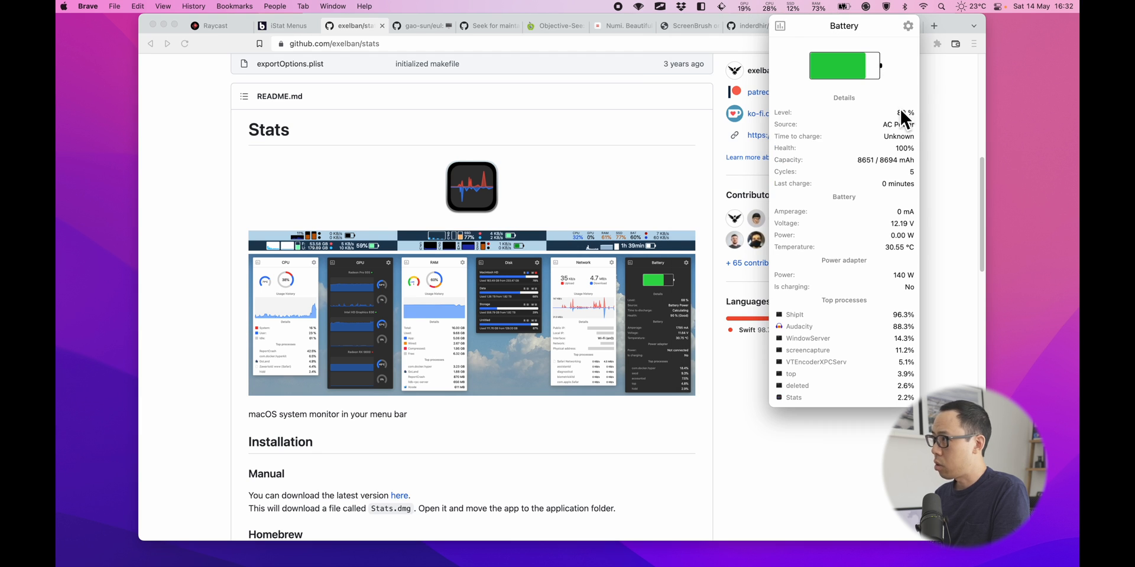
pyautogui.moveTo(897, 283)
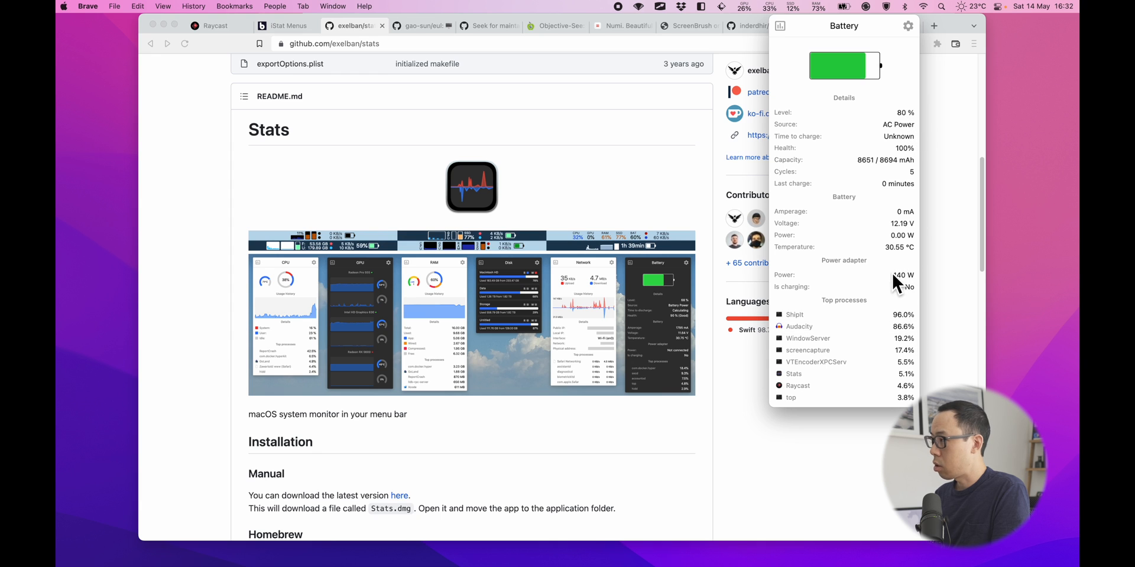
pyautogui.moveTo(912, 203)
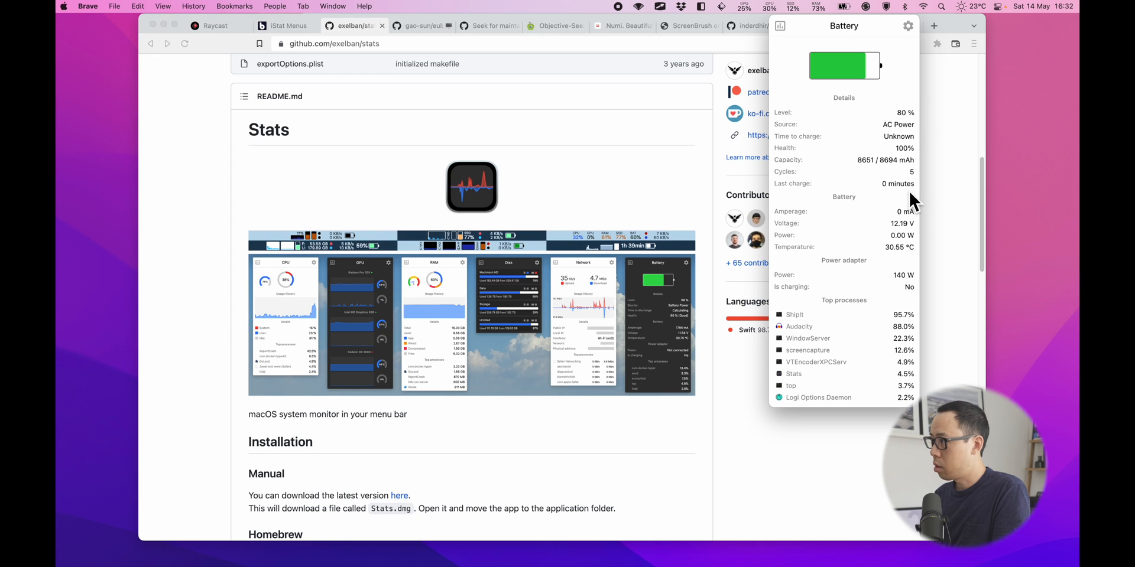
pyautogui.moveTo(732, 471)
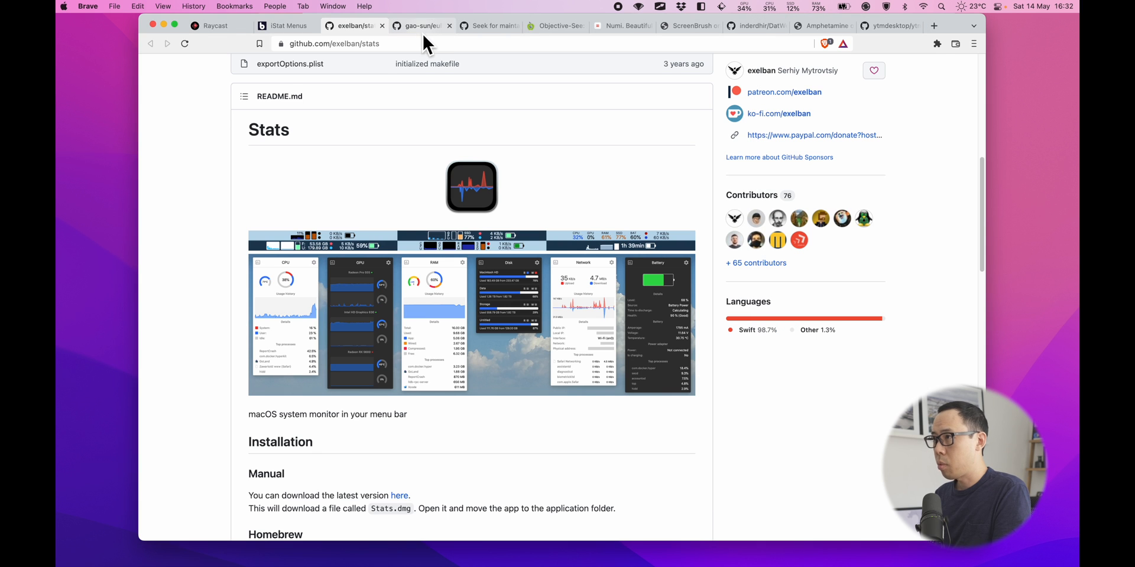
pyautogui.click(420, 25)
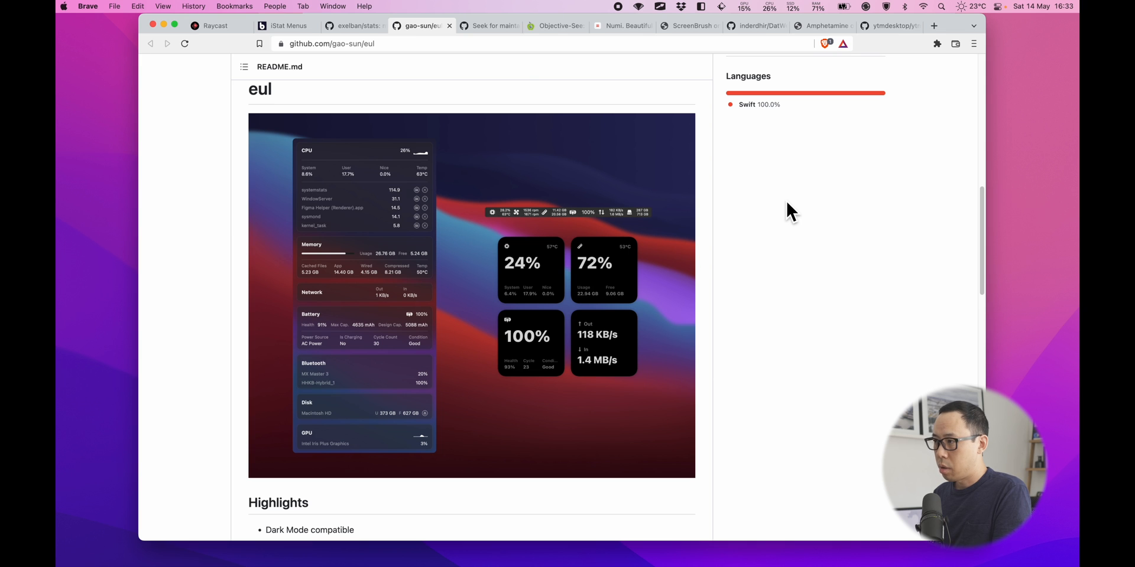
pyautogui.moveTo(411, 166)
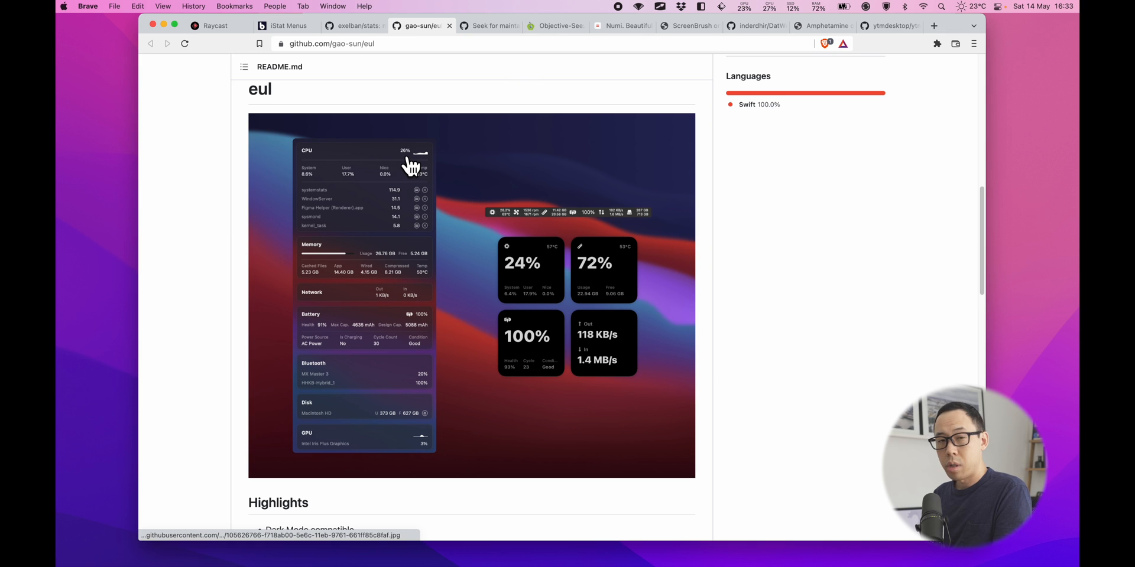
pyautogui.moveTo(354, 25)
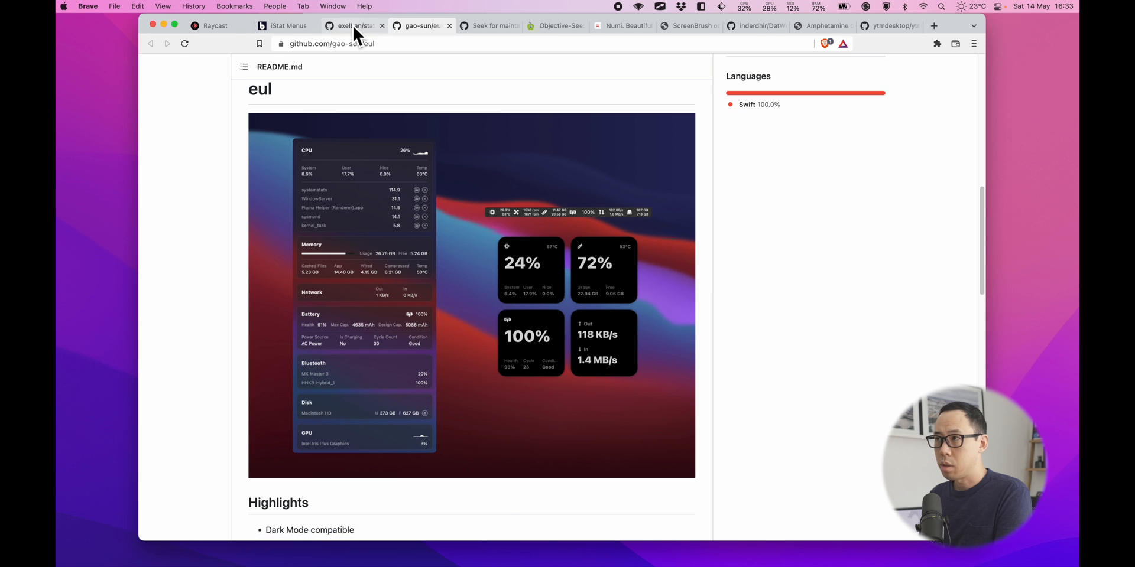
pyautogui.click(354, 25)
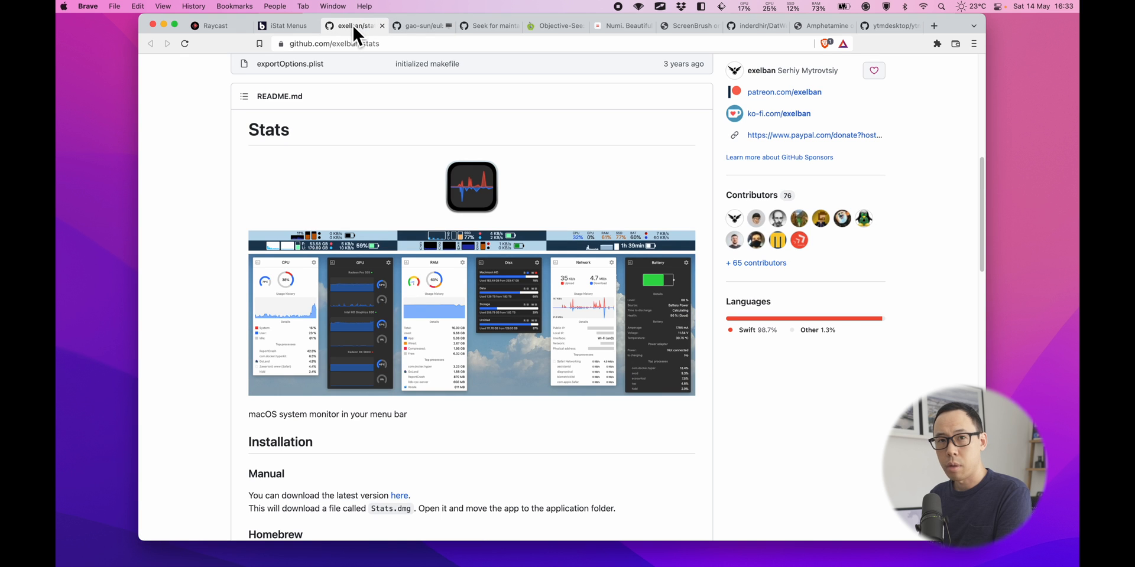
pyautogui.click(556, 26)
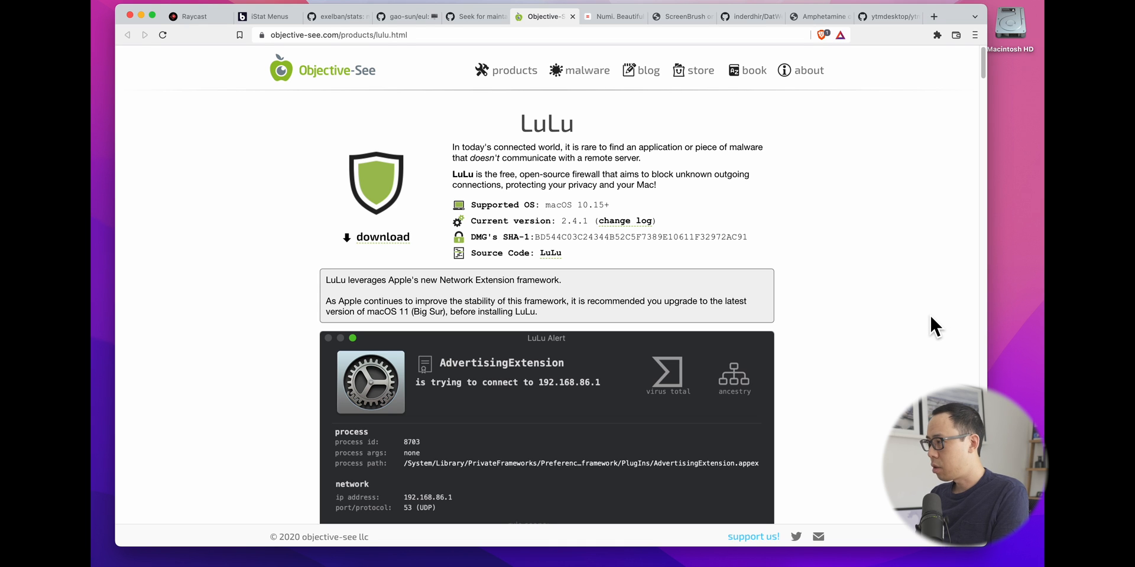
# Launch Chrome, allow Chrome and Chrome Helper connections, and review LuLu's rules list
pyautogui.write('chro')
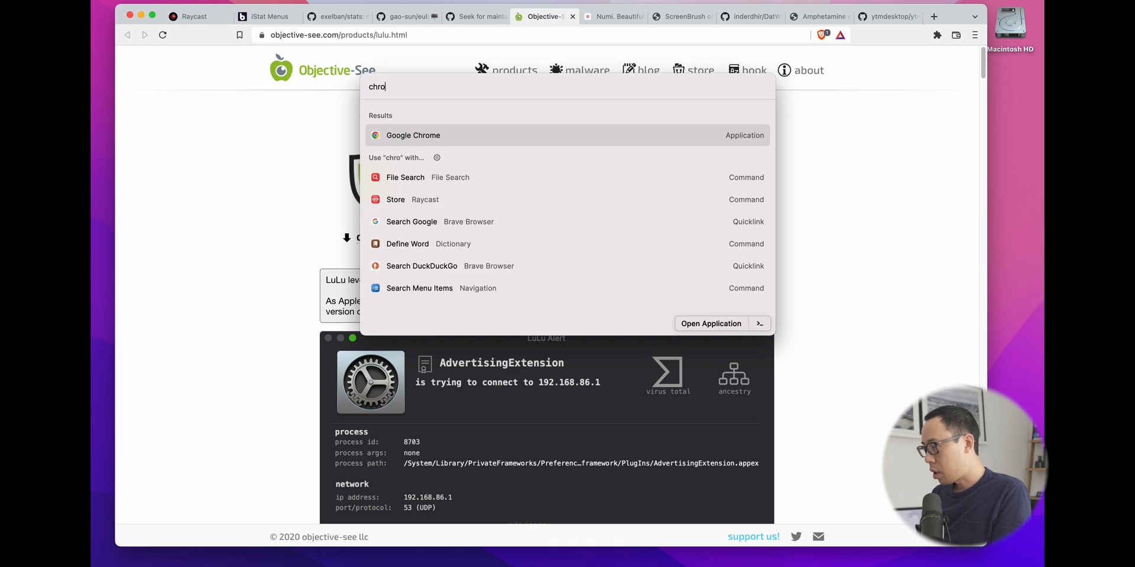
pyautogui.click(712, 323)
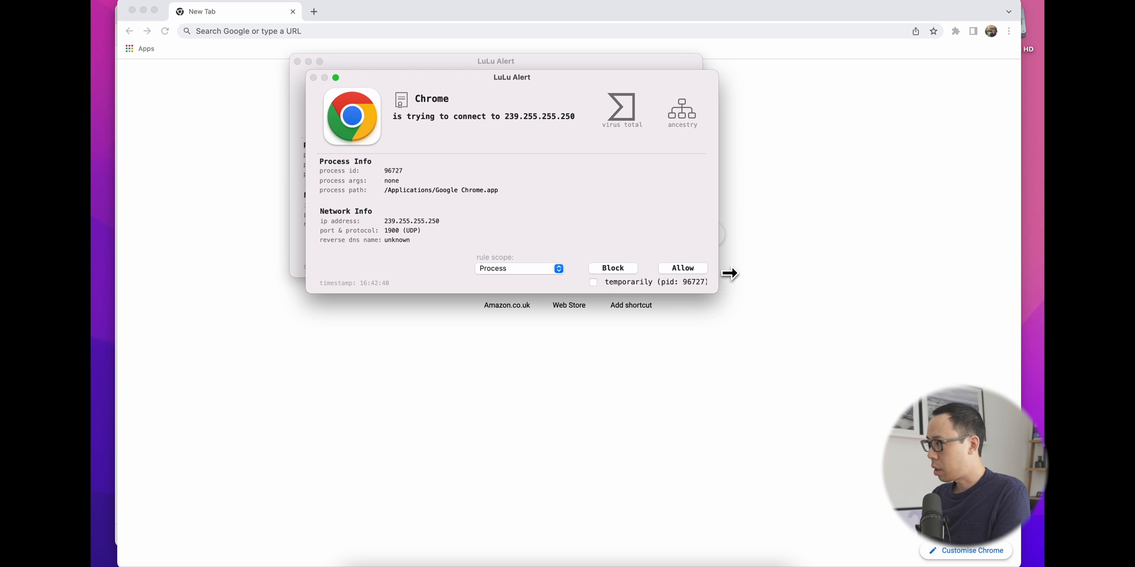
pyautogui.click(681, 268)
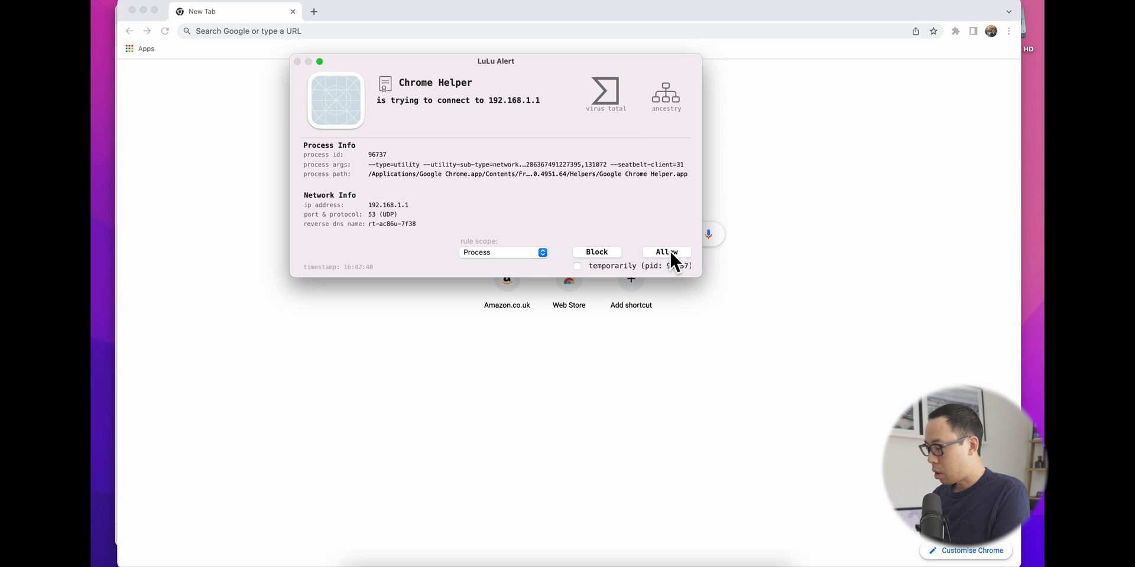
pyautogui.click(664, 252)
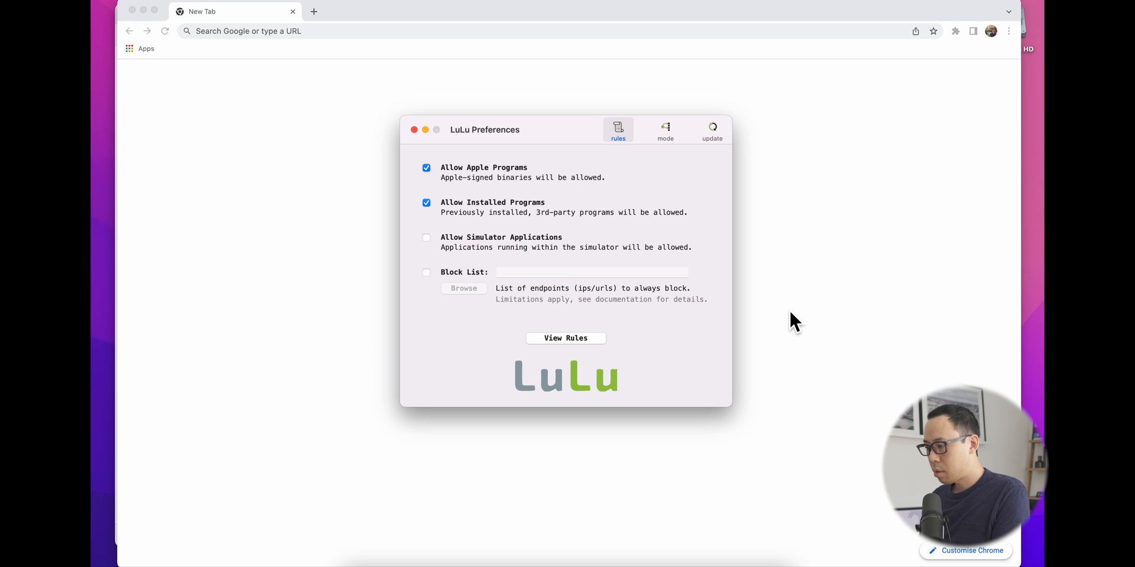
pyautogui.click(565, 338)
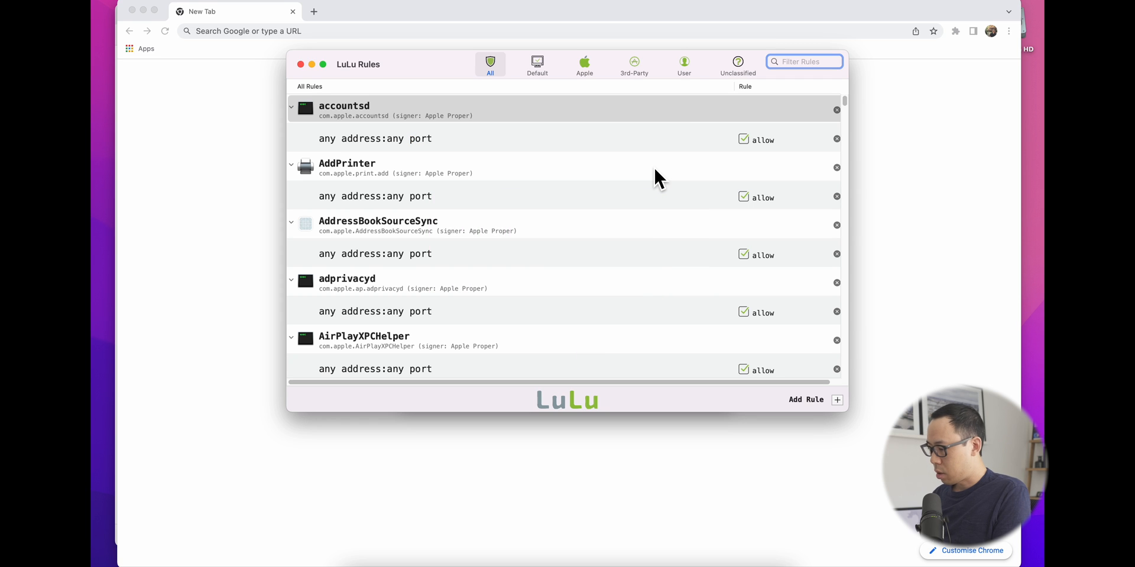
pyautogui.moveTo(655, 307)
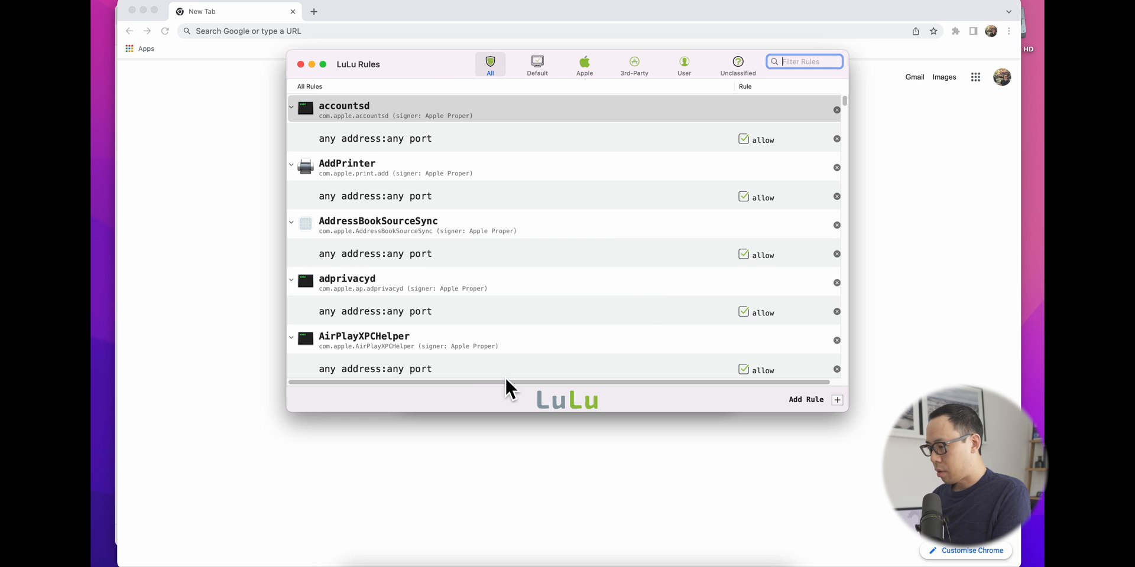
pyautogui.moveTo(300, 64)
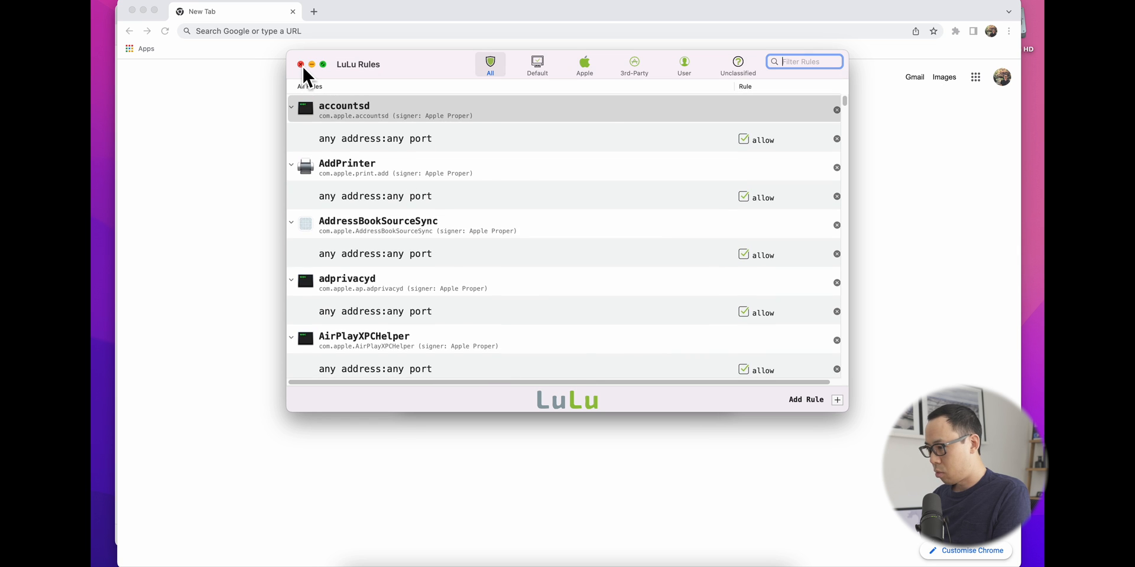
pyautogui.click(300, 64)
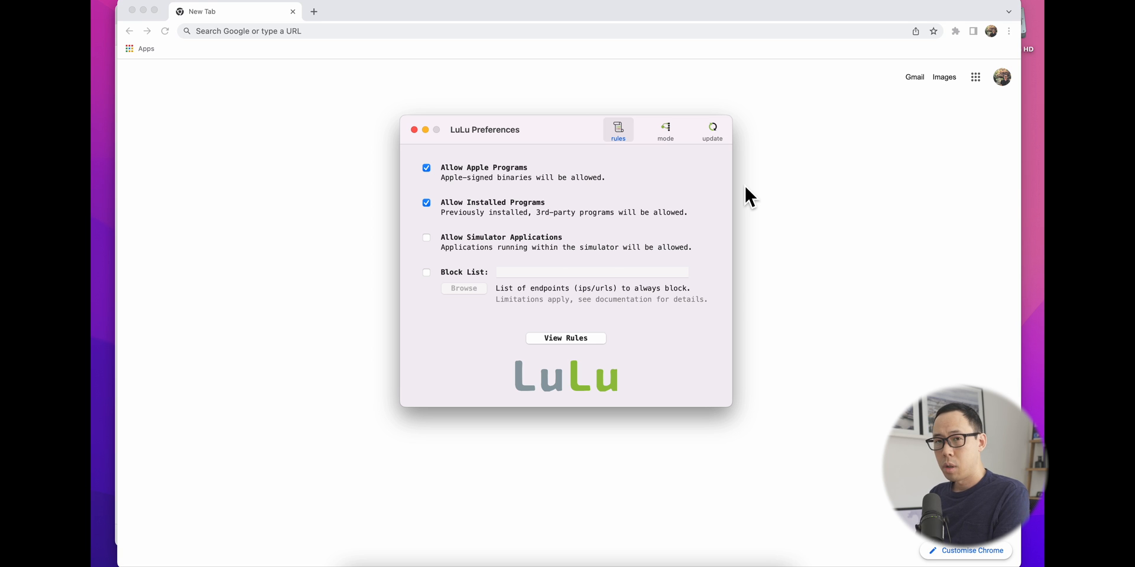
pyautogui.moveTo(759, 213)
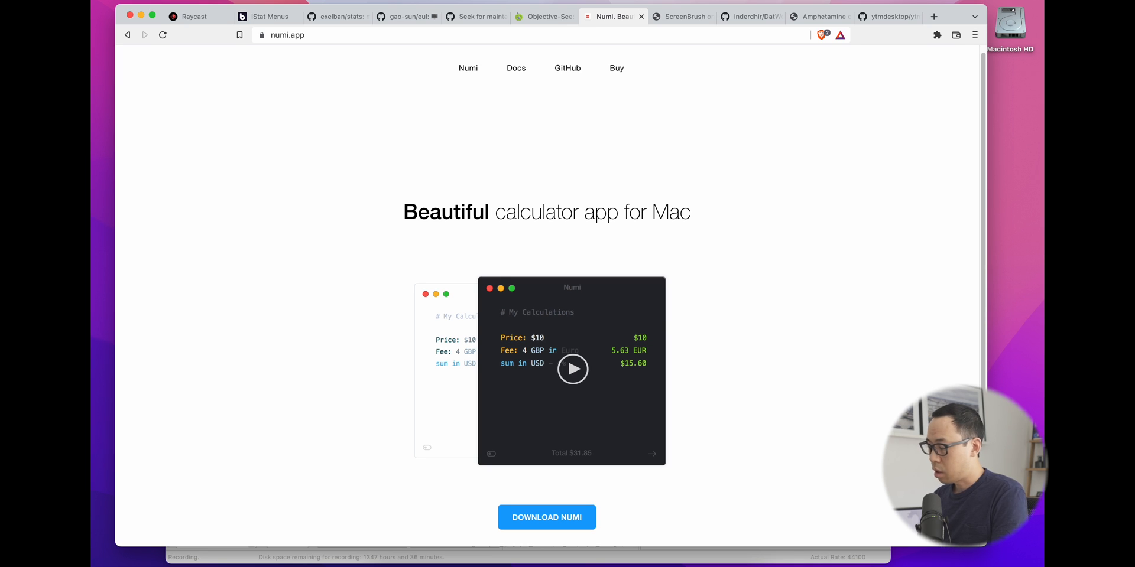
# Price book $10, desk £550, table €6 and total 'book + desk + table in USD'
pyautogui.click(573, 369)
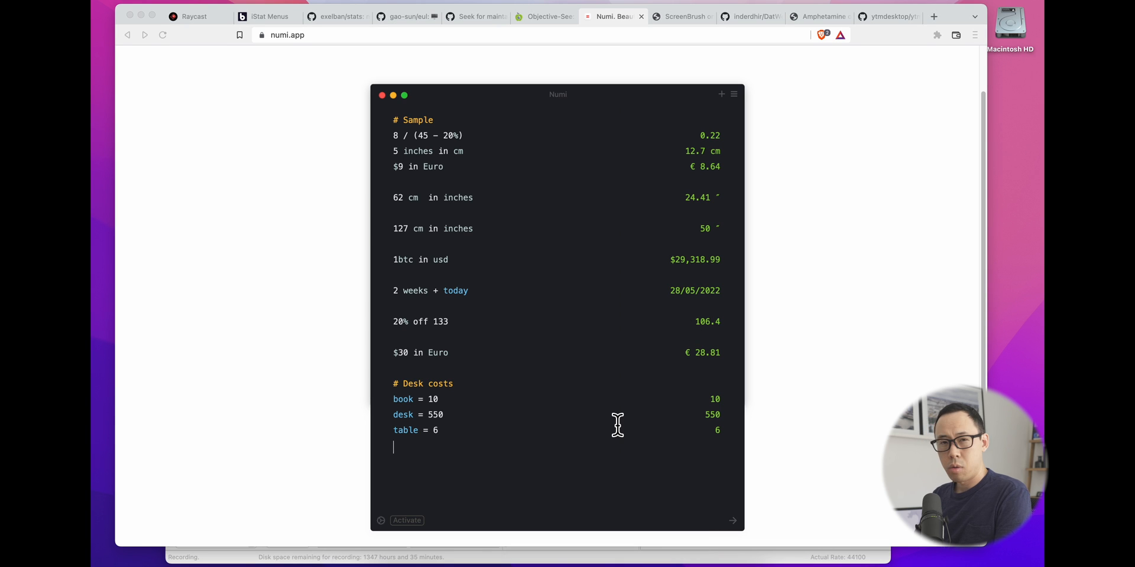
pyautogui.moveTo(487, 205)
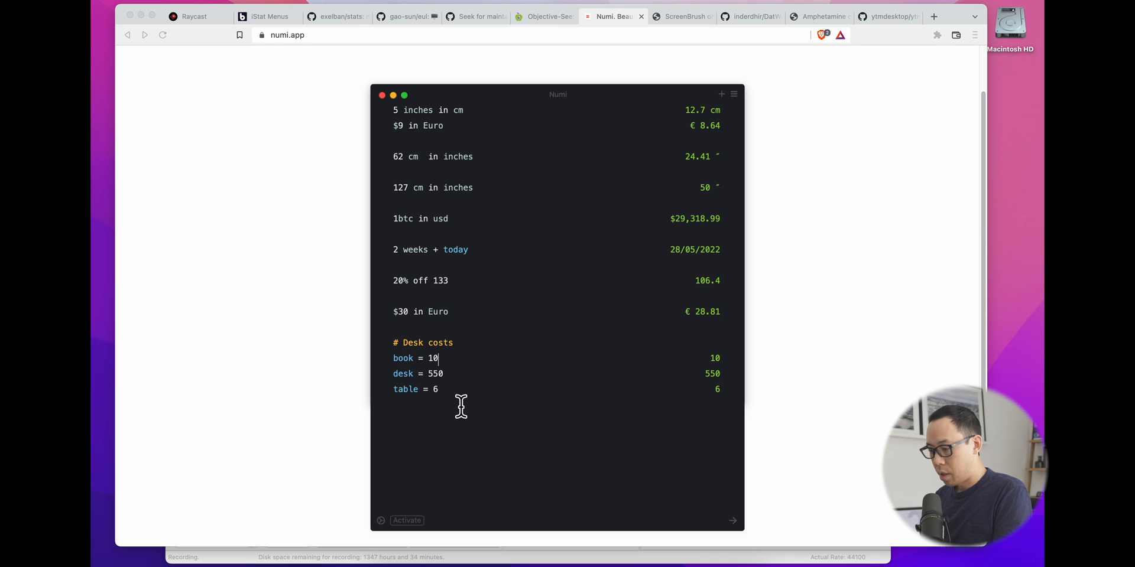
pyautogui.write('b')
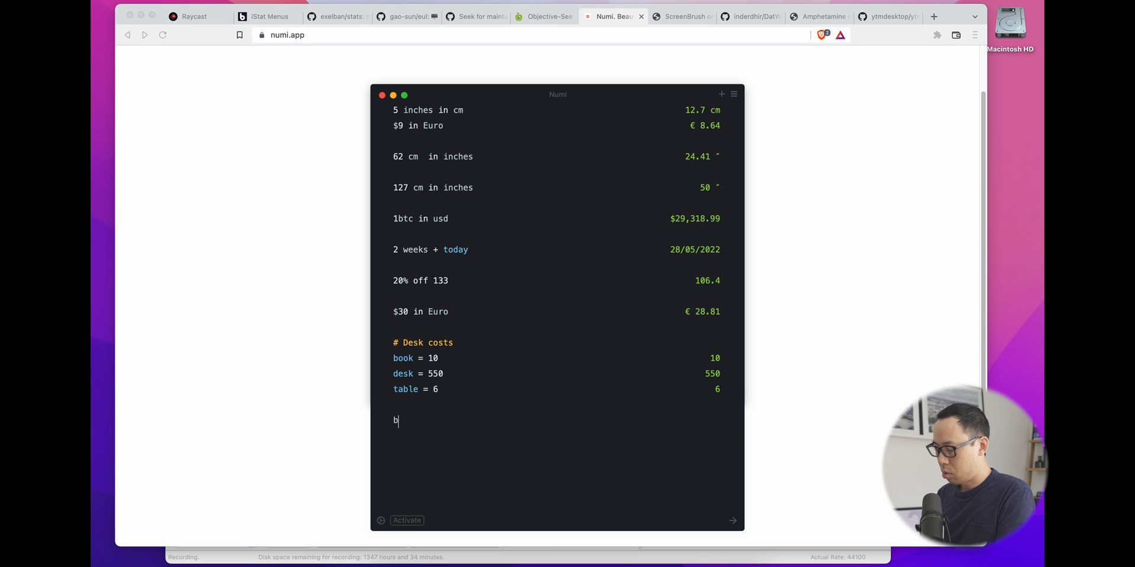
pyautogui.write('ook + des')
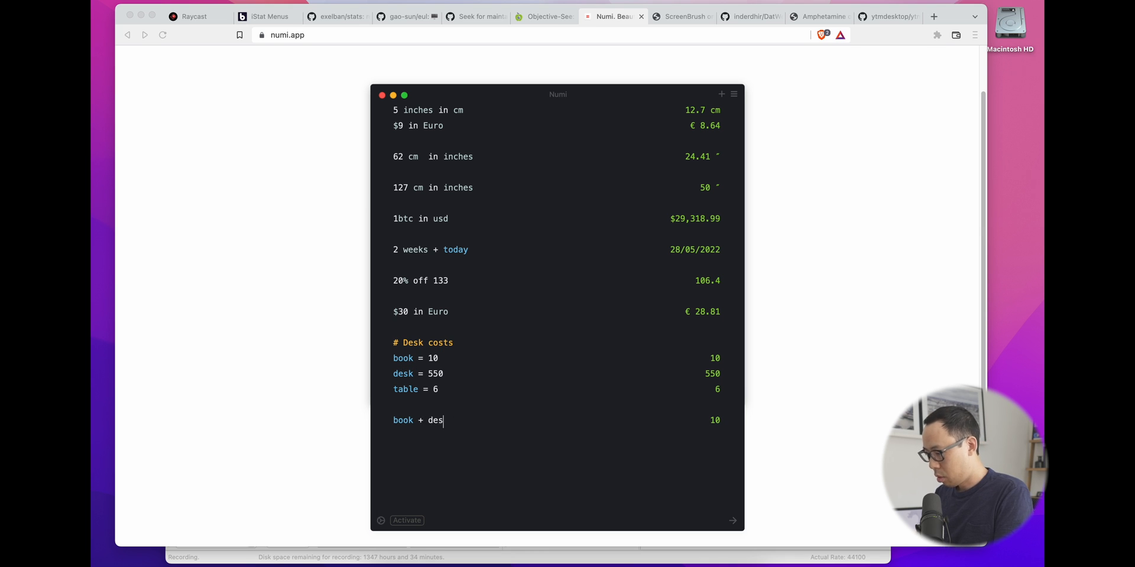
pyautogui.write('k + table')
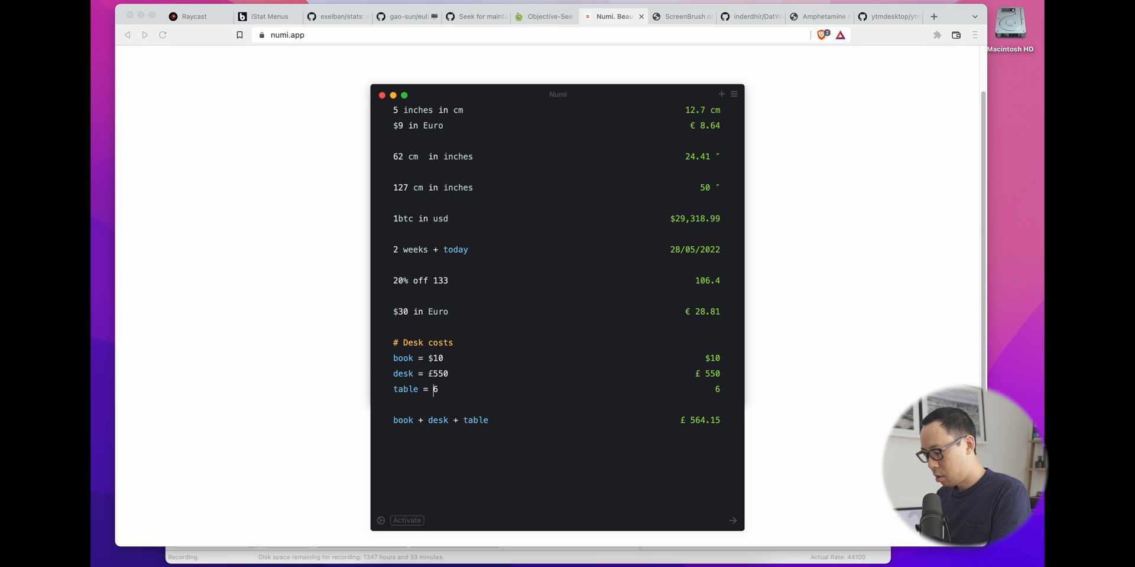
pyautogui.write('EURO')
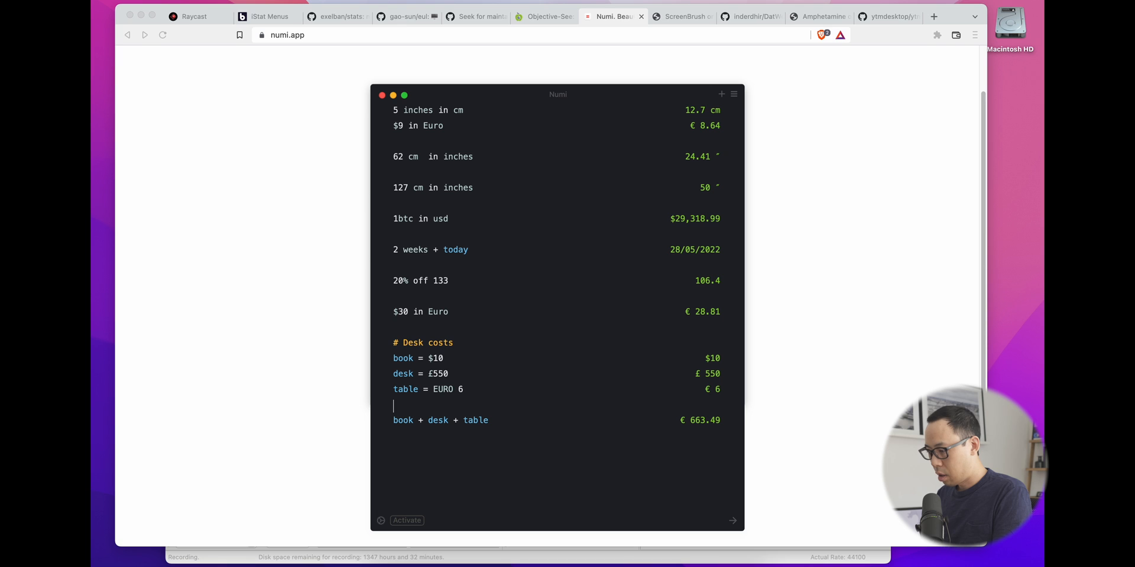
pyautogui.write('=')
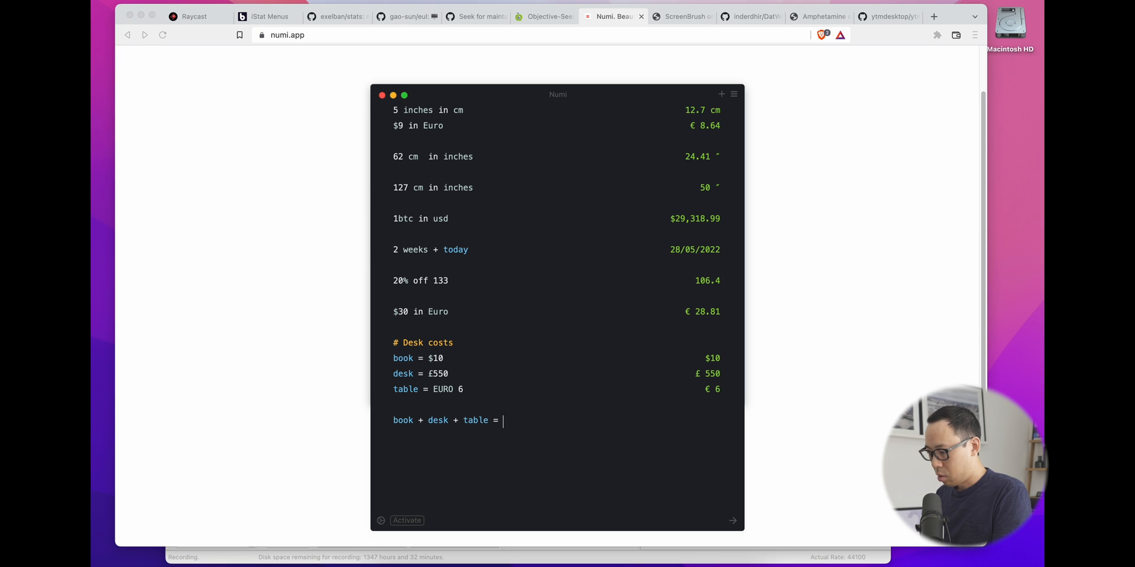
pyautogui.write('in US')
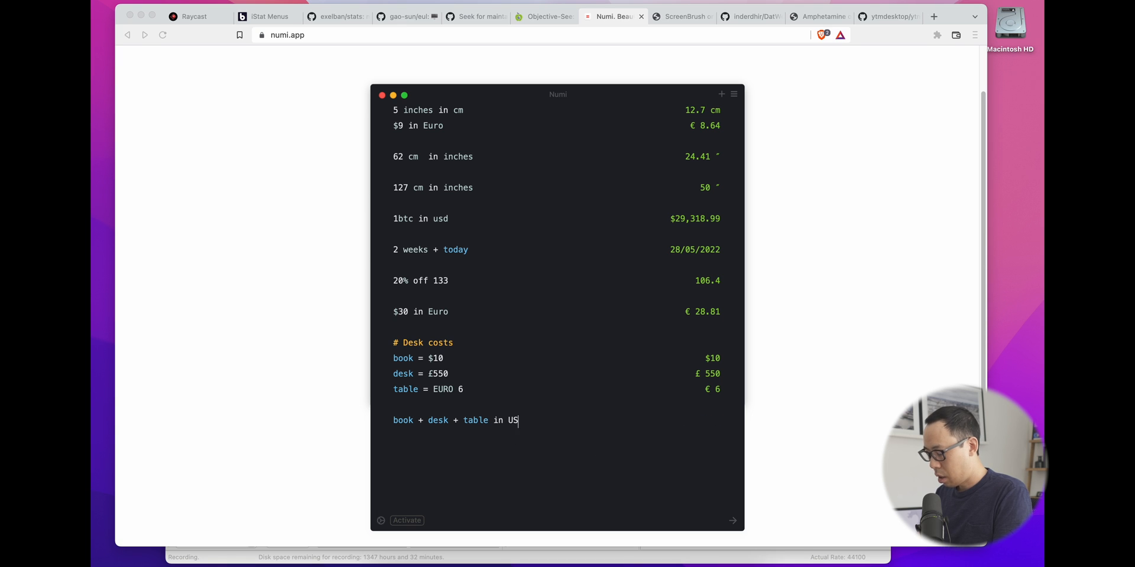
pyautogui.write('D')
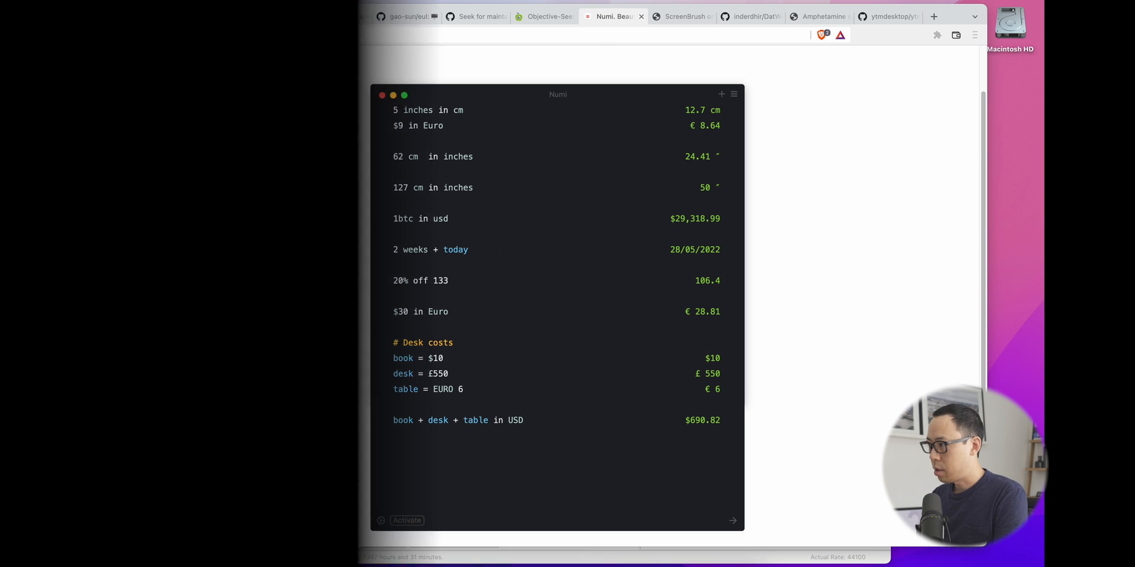
# Show ScreenBrush's drawing toolbar, then switch to the DatWeatherDoe GitHub tab
pyautogui.click(679, 16)
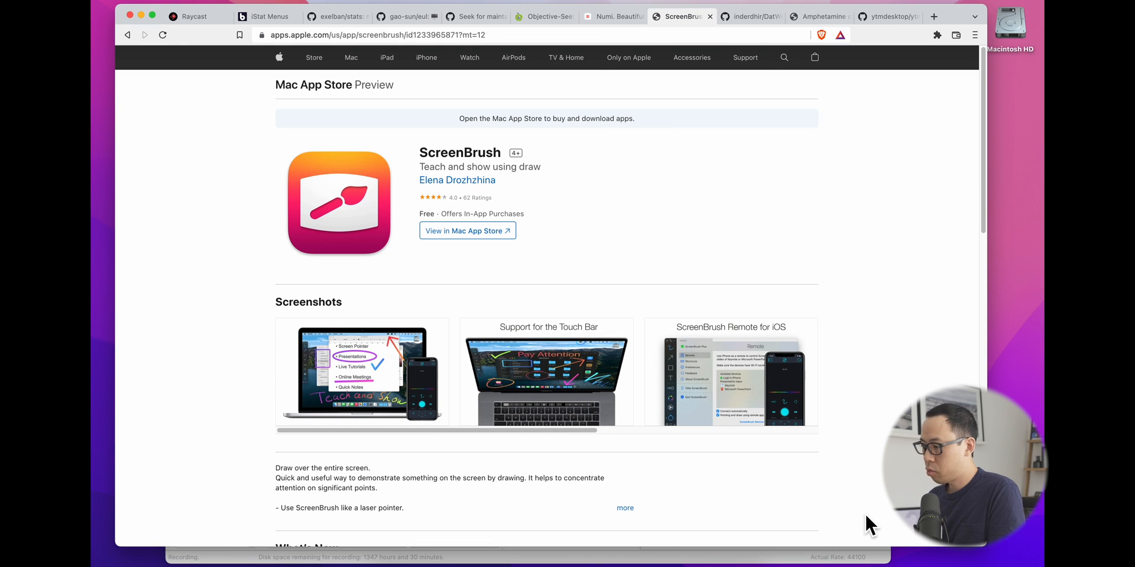
pyautogui.moveTo(662, 377)
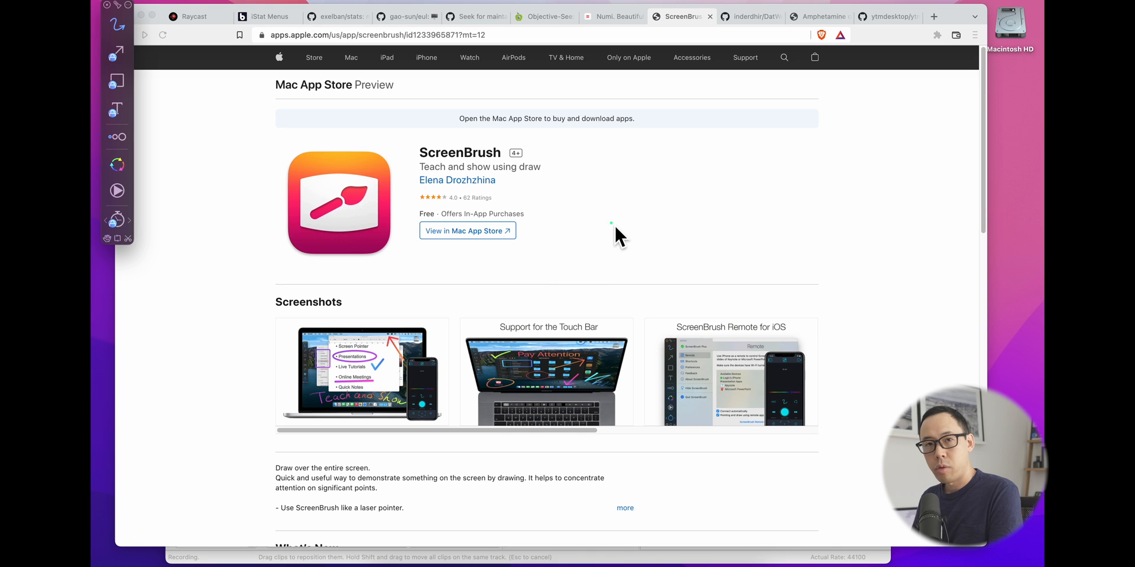
pyautogui.click(727, 36)
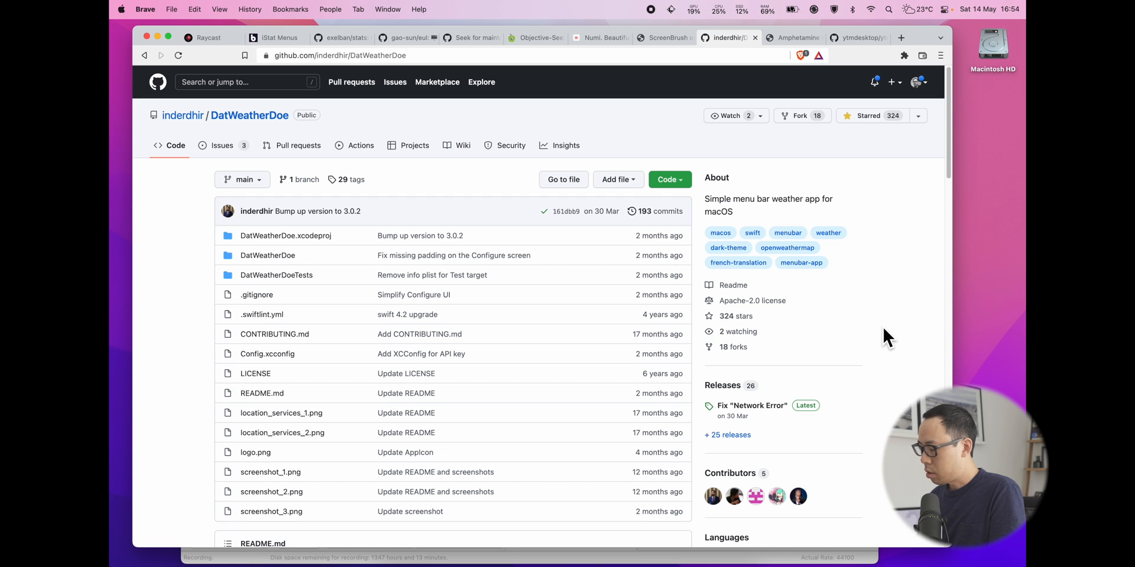
pyautogui.moveTo(941, 37)
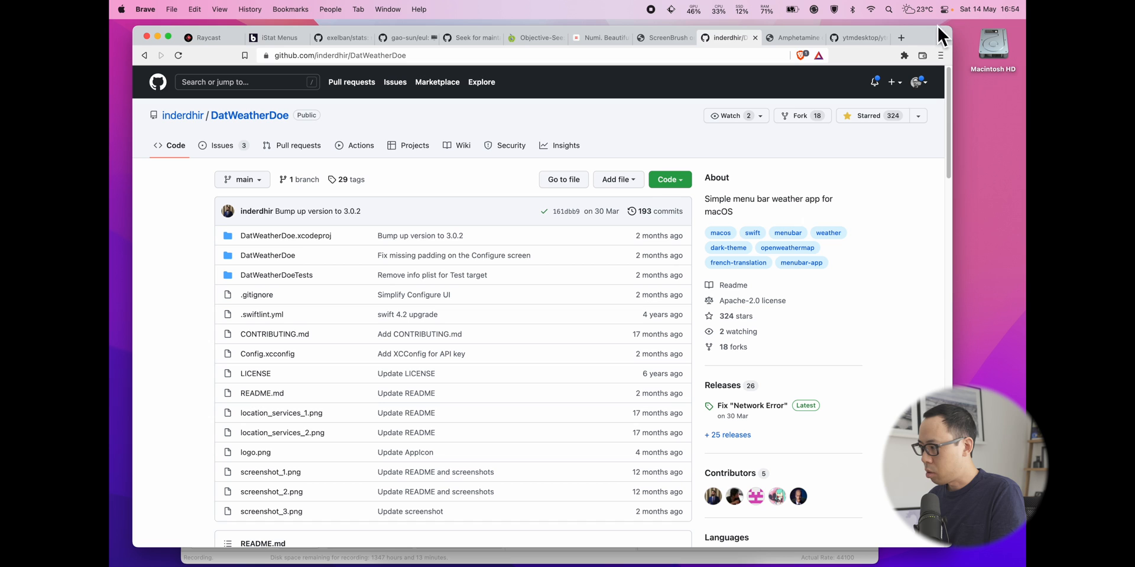
pyautogui.click(919, 9)
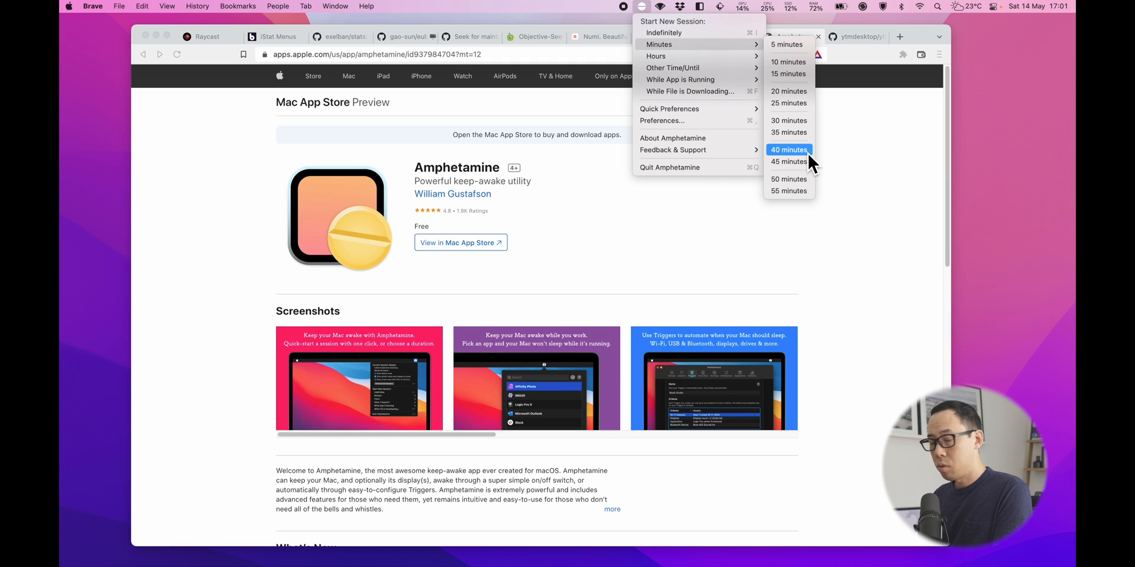
pyautogui.moveTo(699, 45)
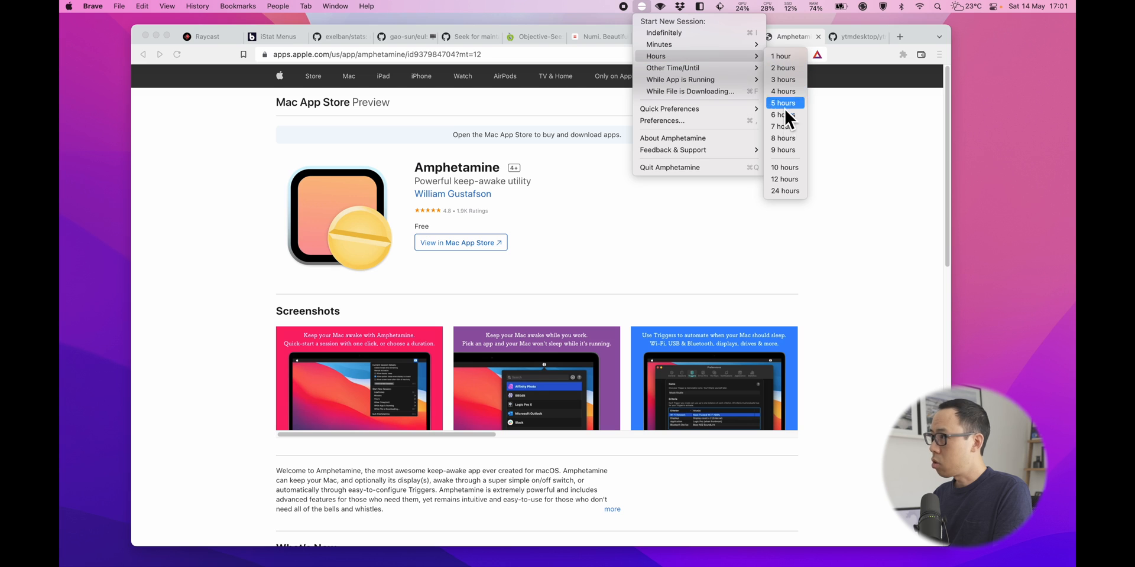
pyautogui.moveTo(784, 139)
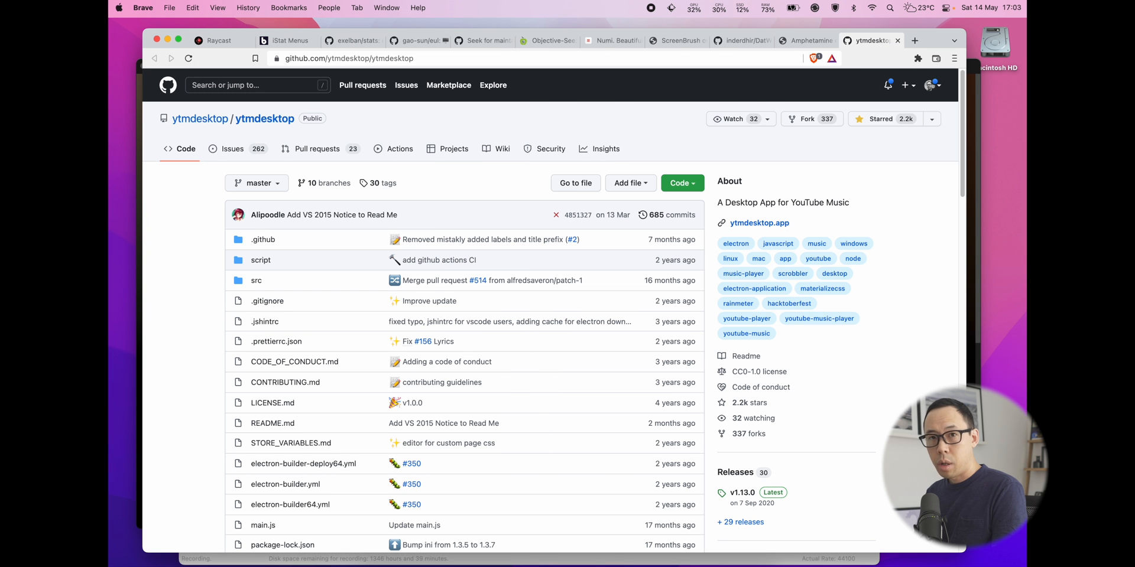
# Scroll the ytmdesktop README, then the app's Home page down to All hits and Today's hits
pyautogui.scroll(-3)
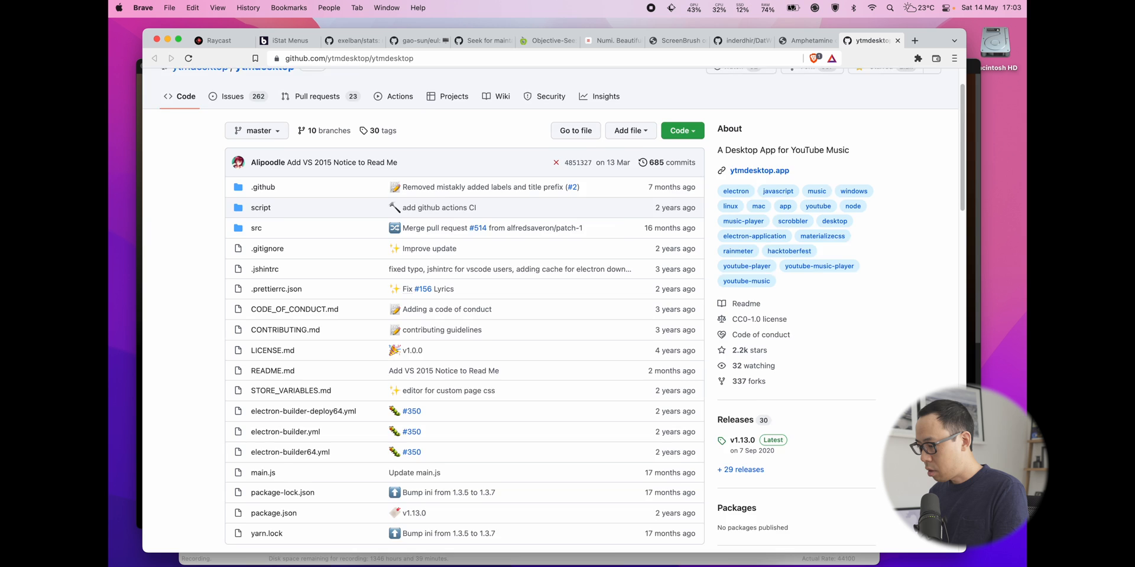
pyautogui.scroll(-3)
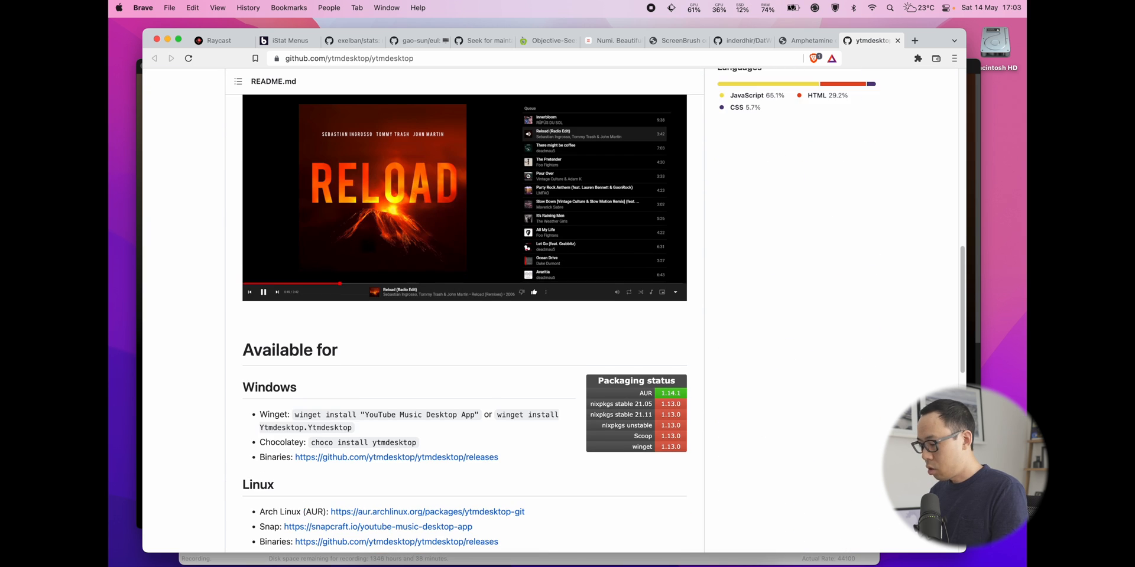
pyautogui.scroll(-3)
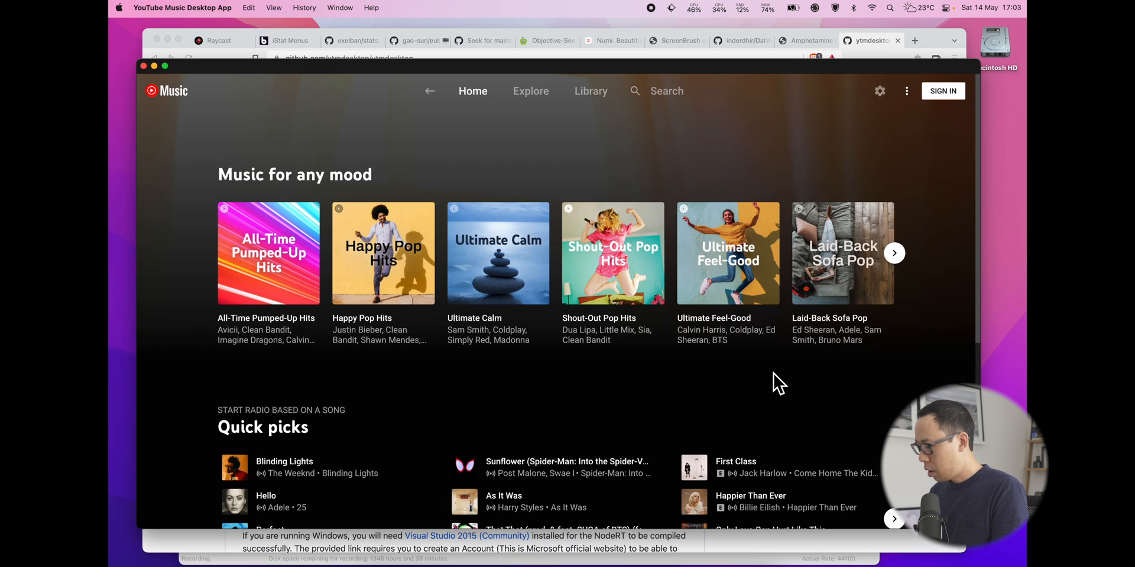
pyautogui.scroll(3)
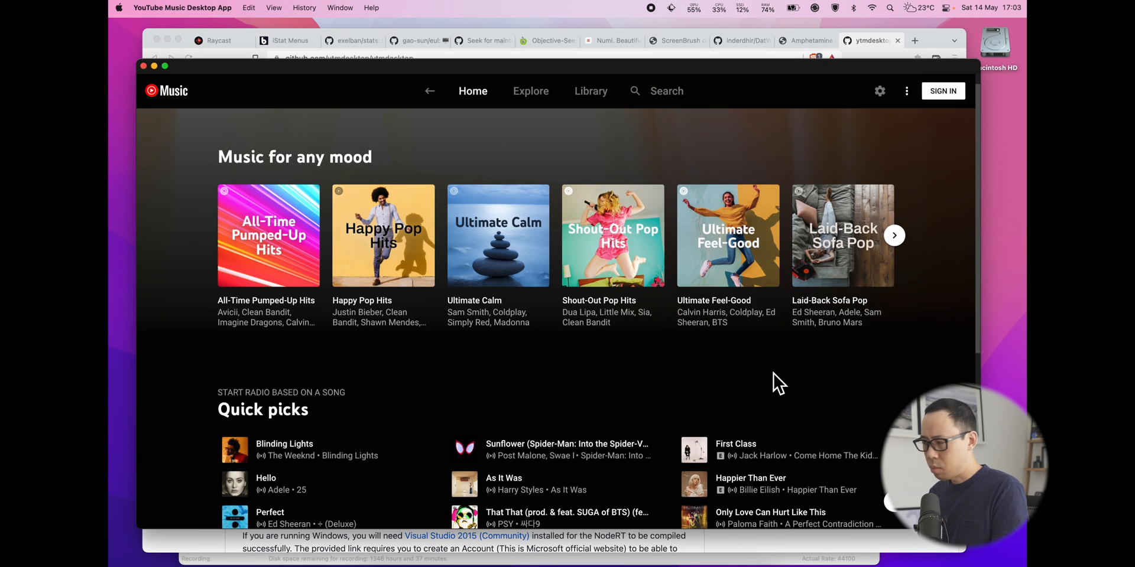
pyautogui.scroll(-3)
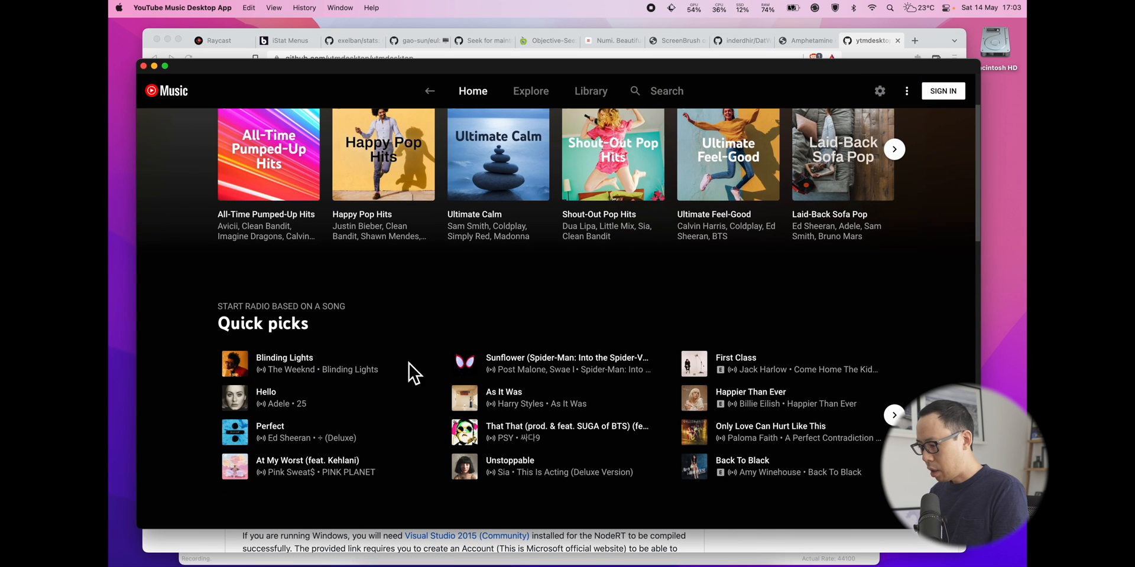
pyautogui.scroll(-3)
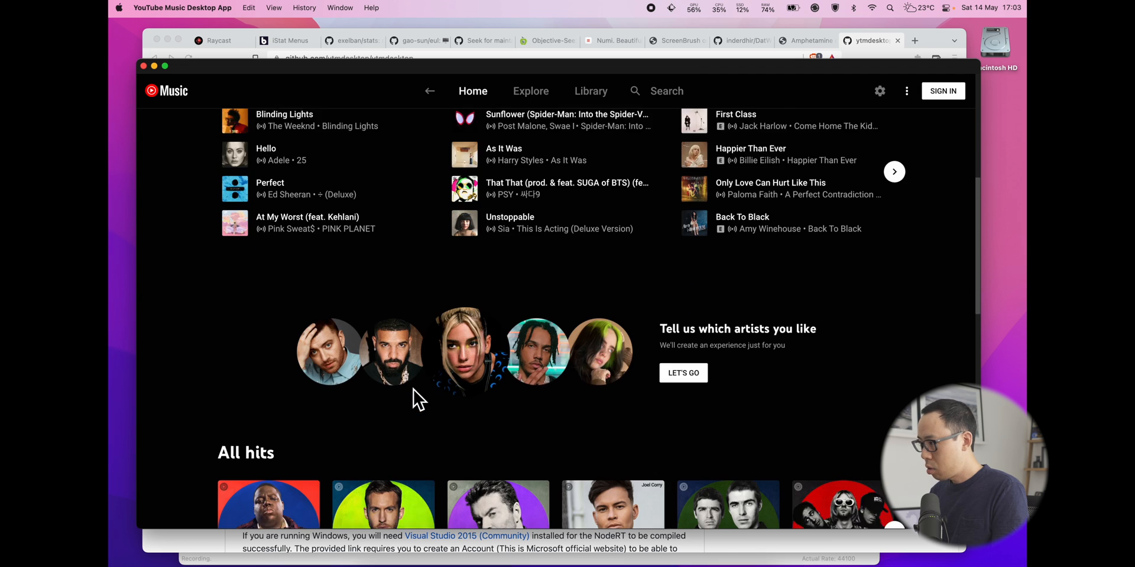
pyautogui.scroll(-3)
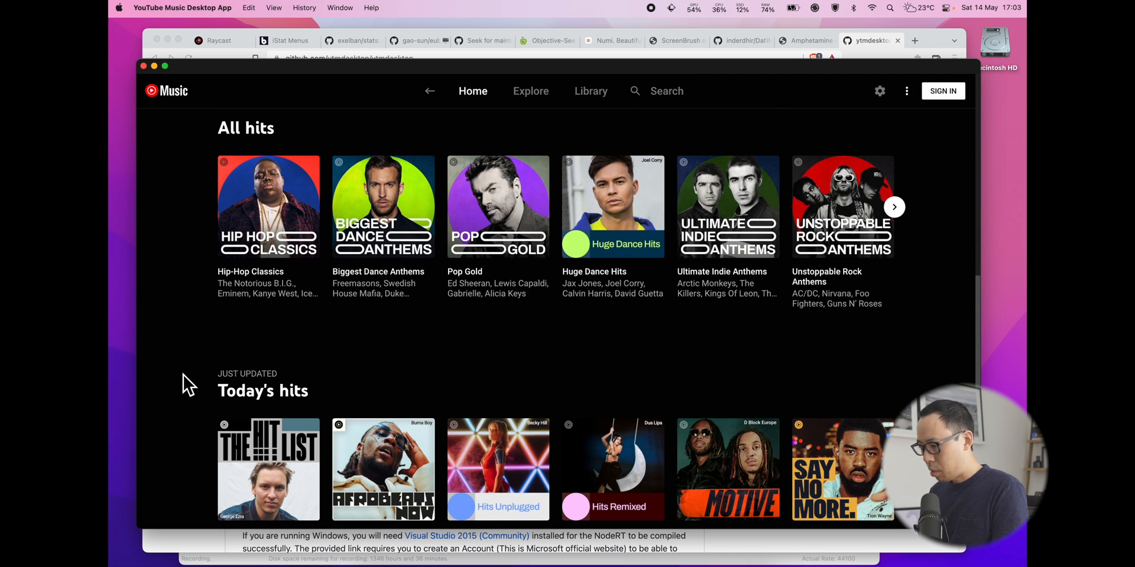